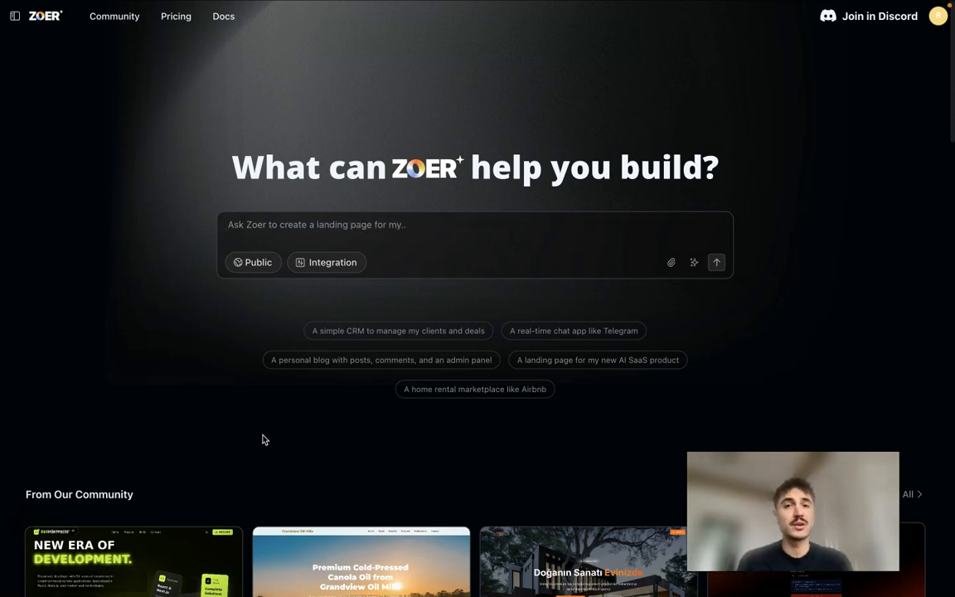
# Activate the build prompt box, drafting an initial 'Ask Zoer to create a landing page' request
pyautogui.click(474, 224)
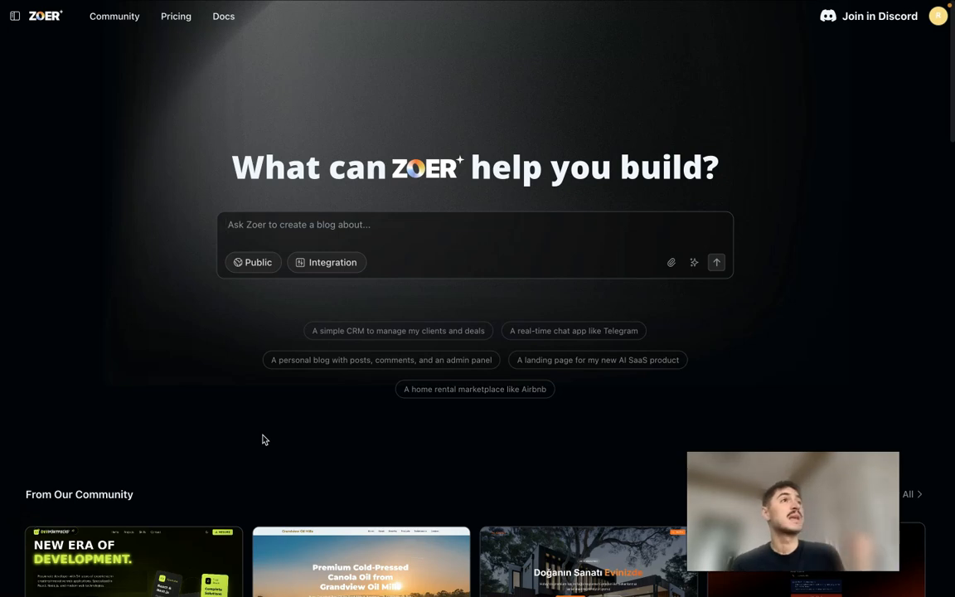
pyautogui.click(474, 224)
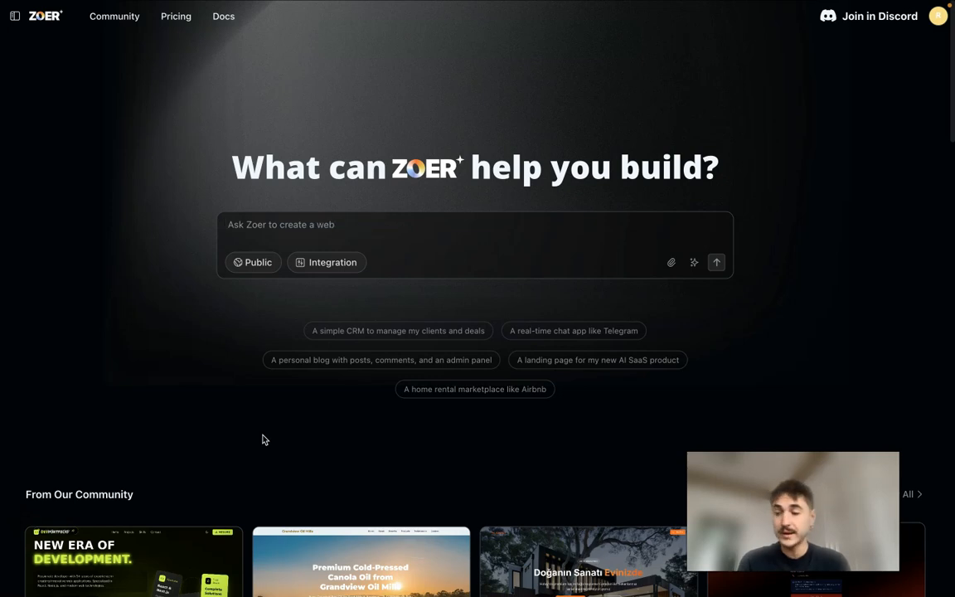
pyautogui.press('Backspace')
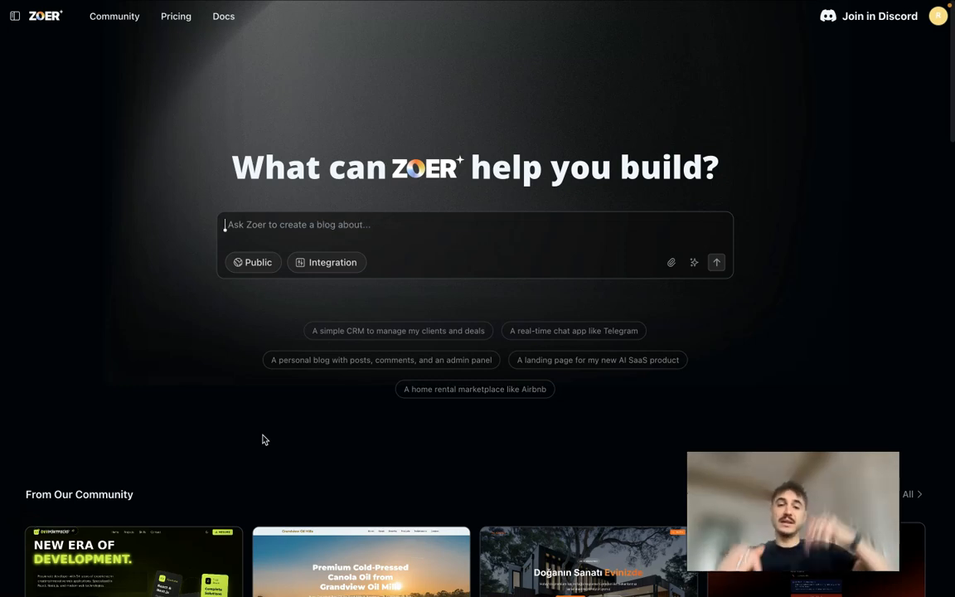
pyautogui.write('Ask Zoer to create a landing page for m')
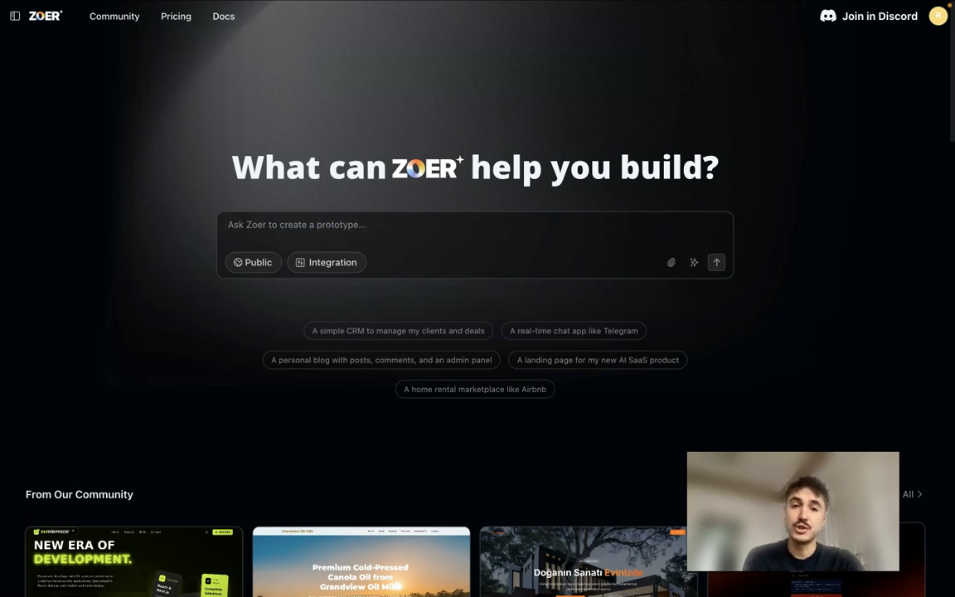
pyautogui.click(475, 224)
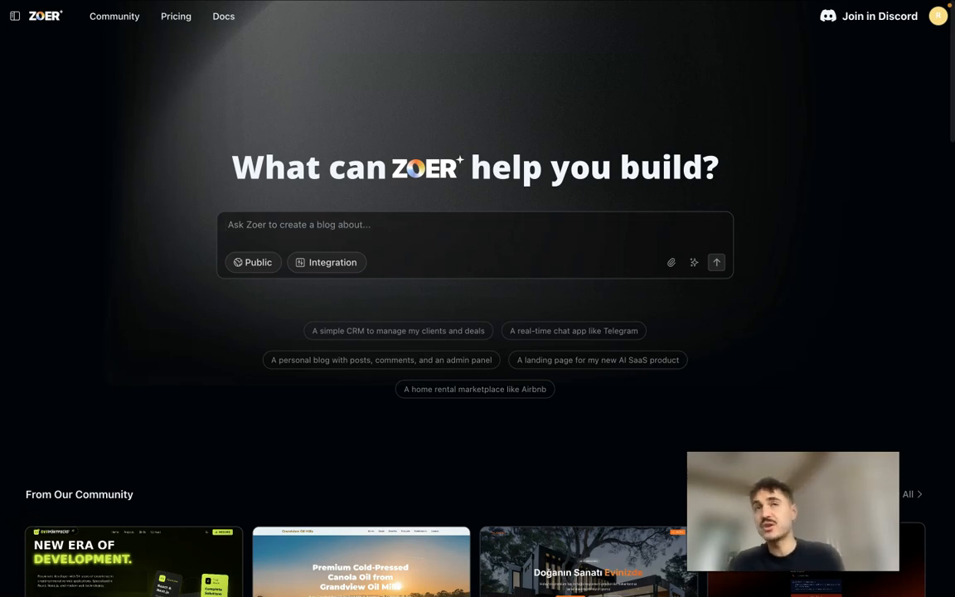
pyautogui.click(474, 224)
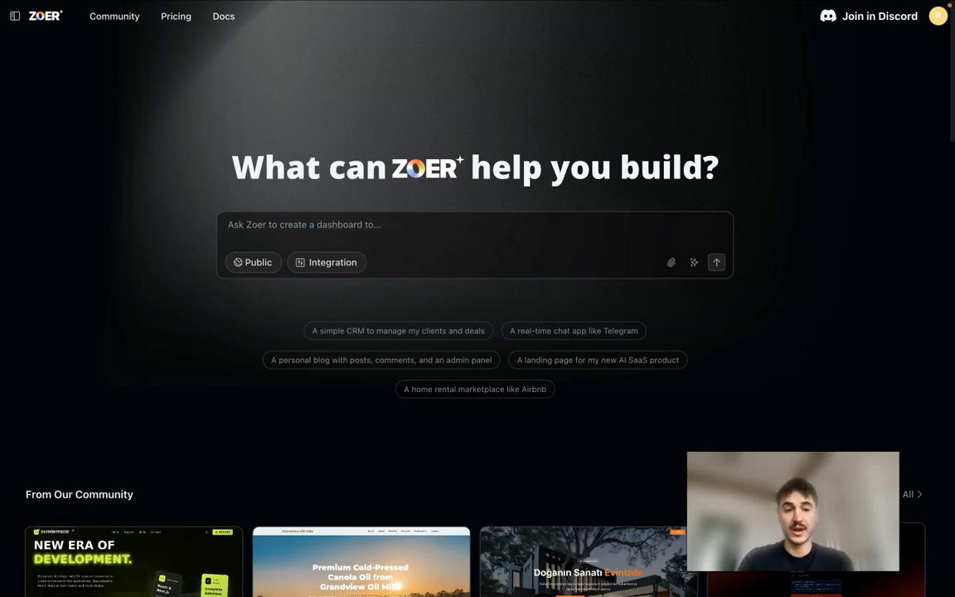
pyautogui.click(474, 225)
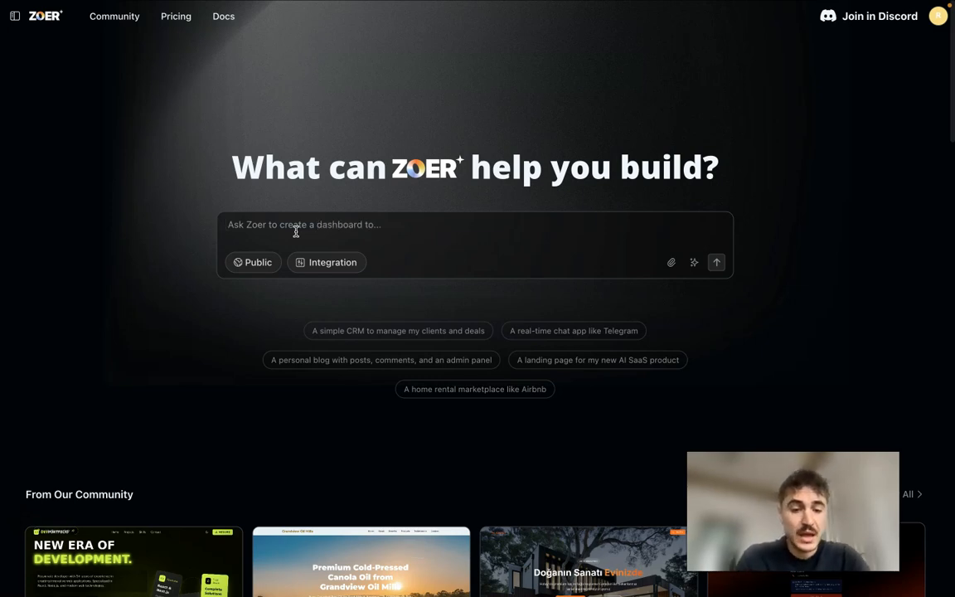
# Enter 'recipe generator from the ingredients in a fridge' with the spelling fix accepted, cancelling an image attachment
pyautogui.write('recipe')
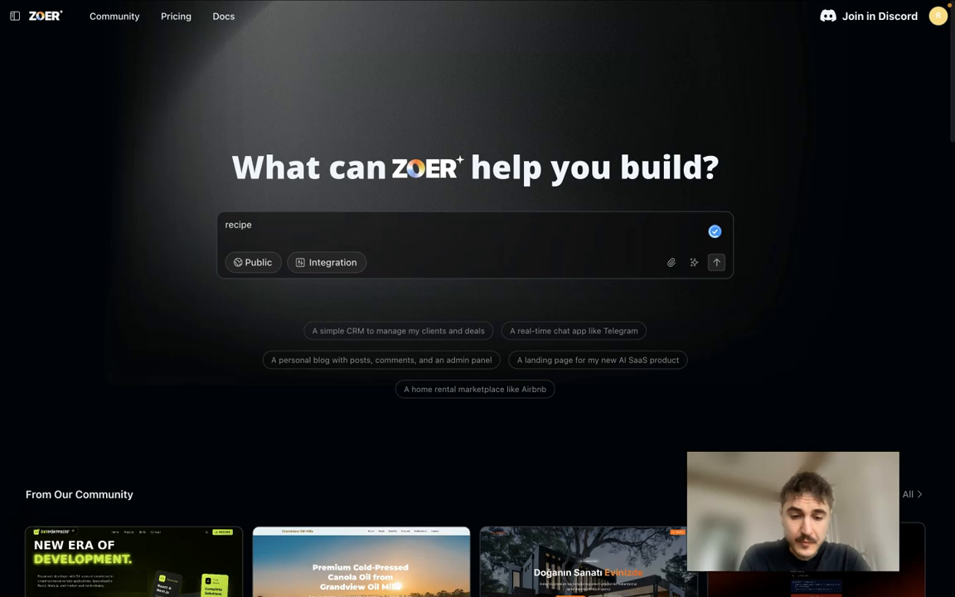
pyautogui.write('generator')
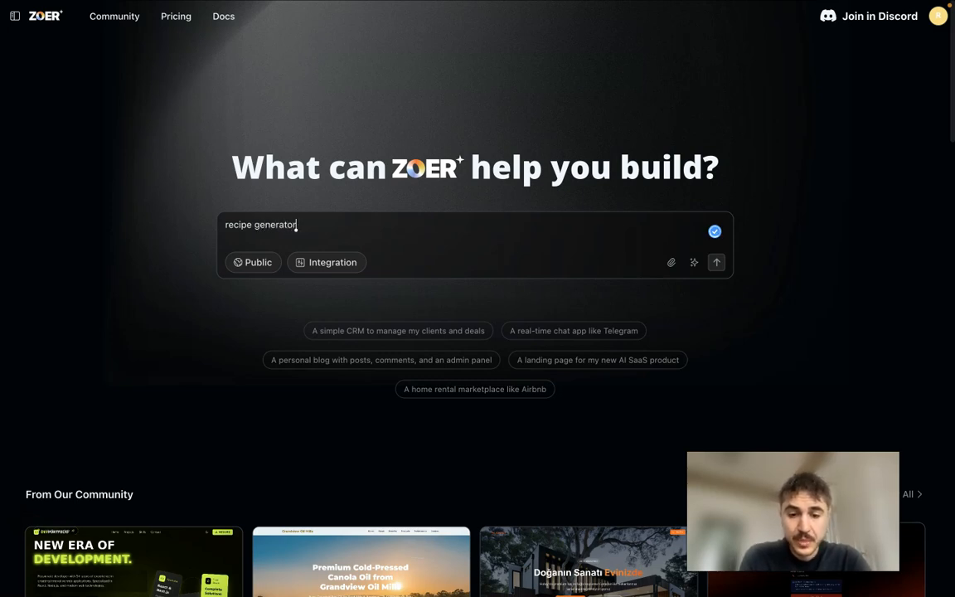
pyautogui.write('from the')
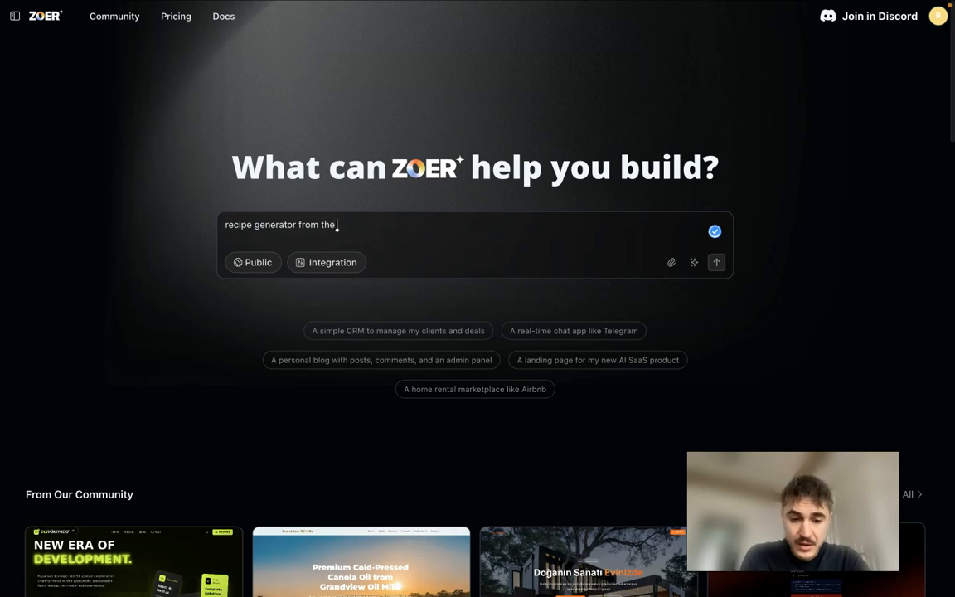
pyautogui.write('ingreadients in a fridge')
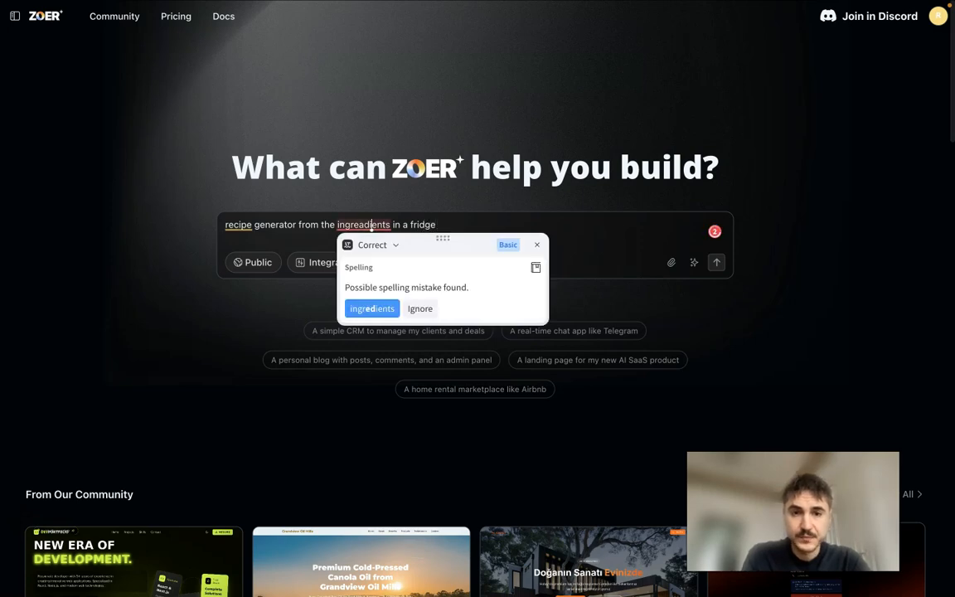
pyautogui.click(372, 308)
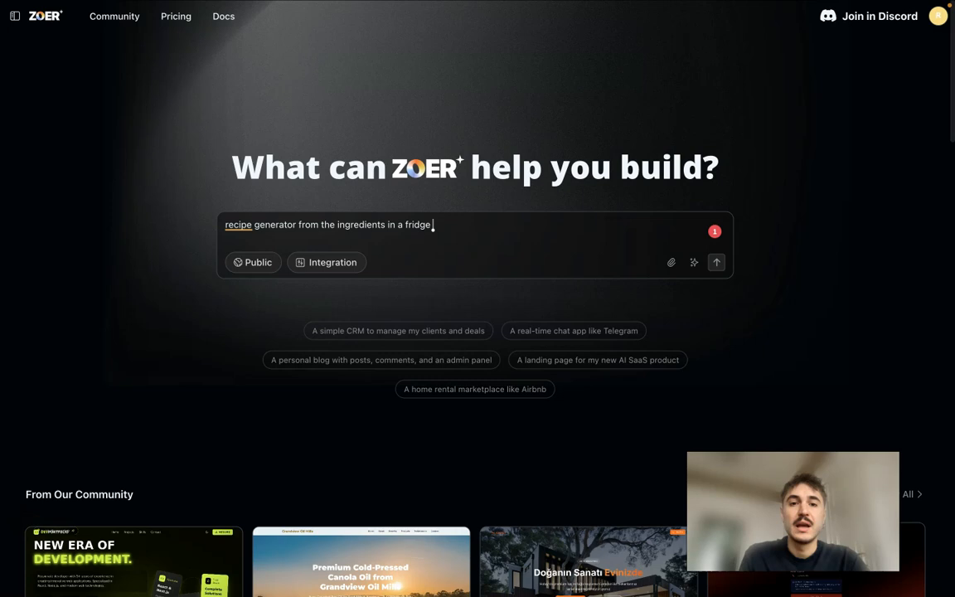
pyautogui.moveTo(669, 262)
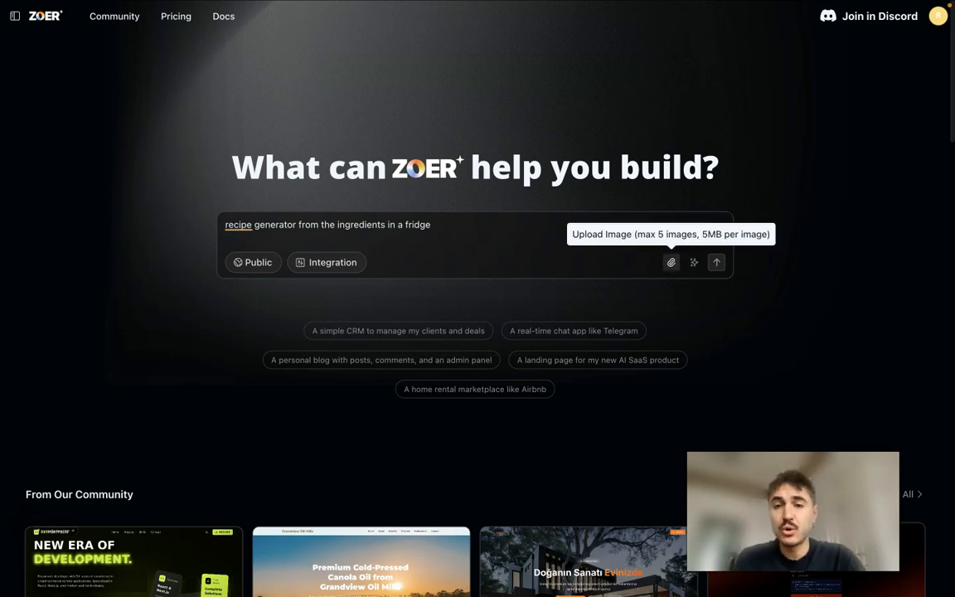
pyautogui.click(670, 262)
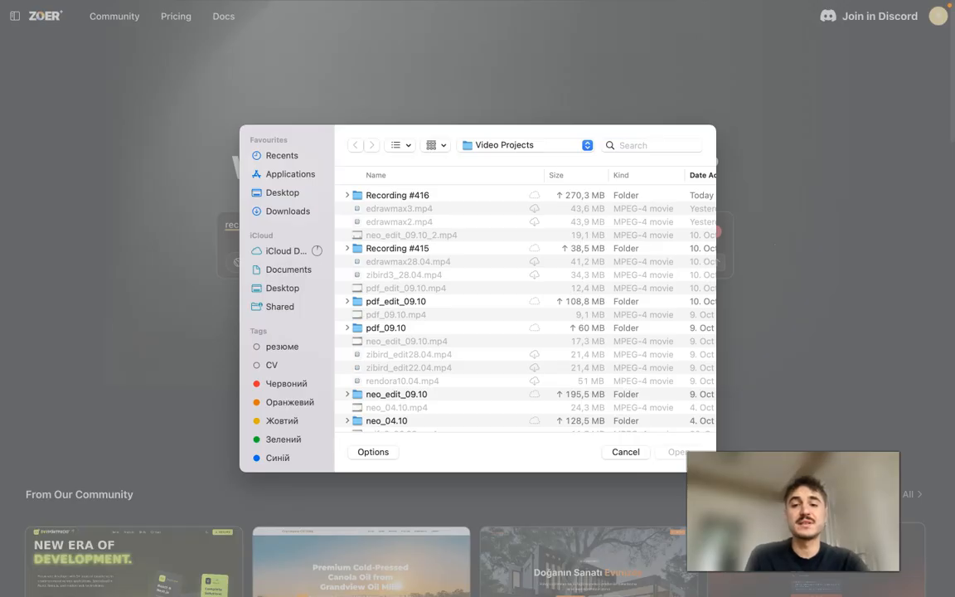
pyautogui.click(625, 451)
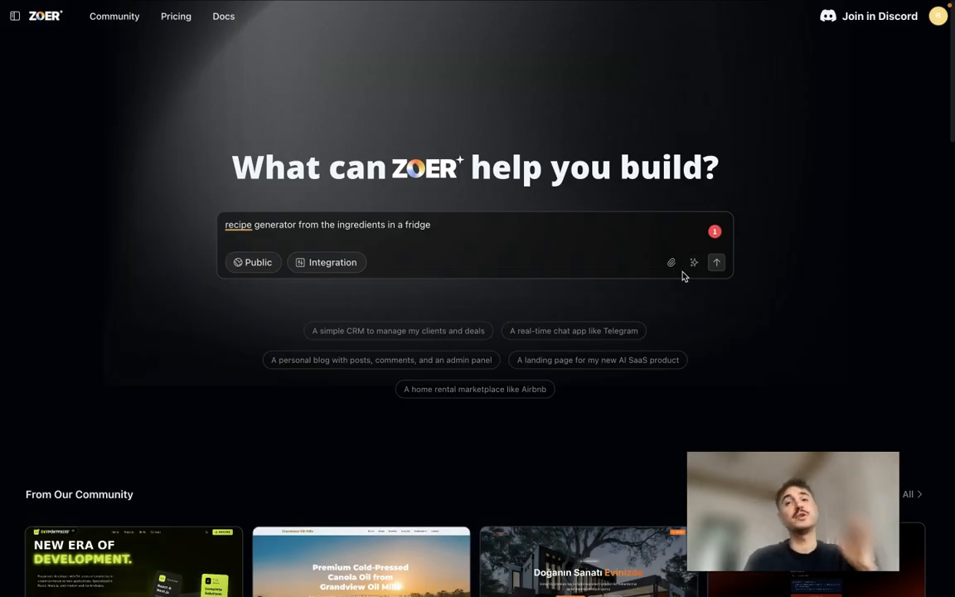
# Send the recipe generator request and read Zoer's clarifying questions and requirements draft
pyautogui.click(716, 262)
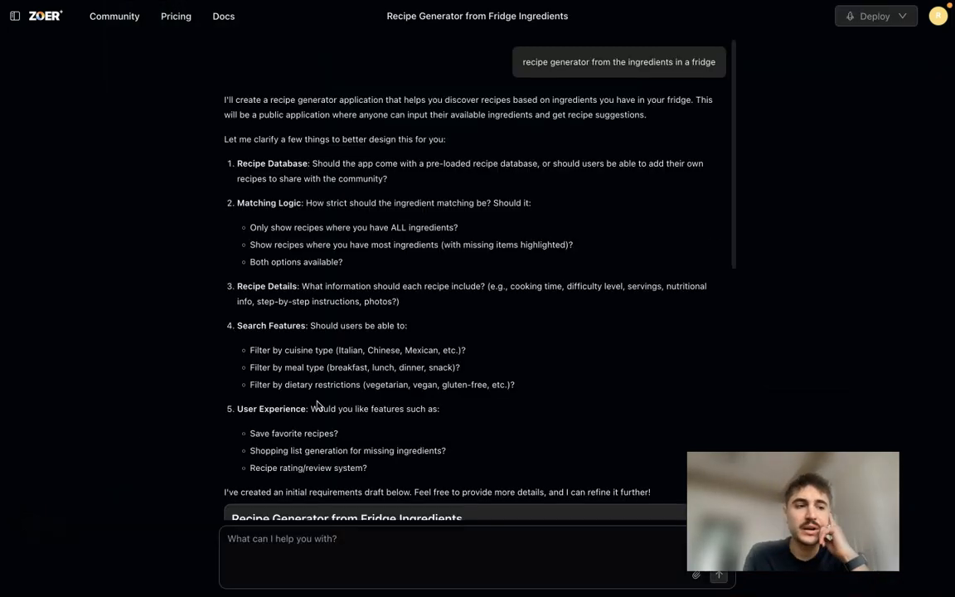
pyautogui.scroll(-3)
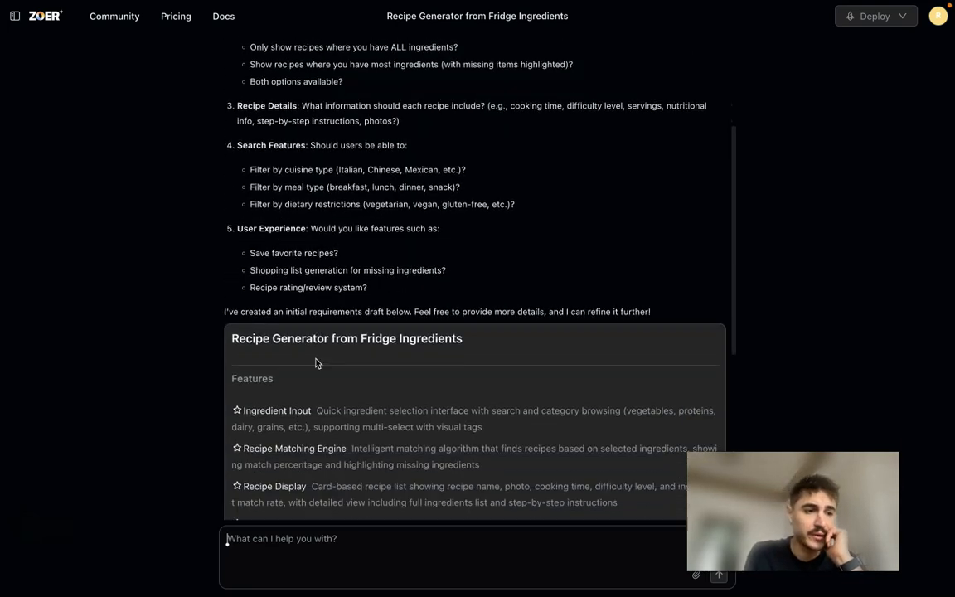
pyautogui.scroll(-3)
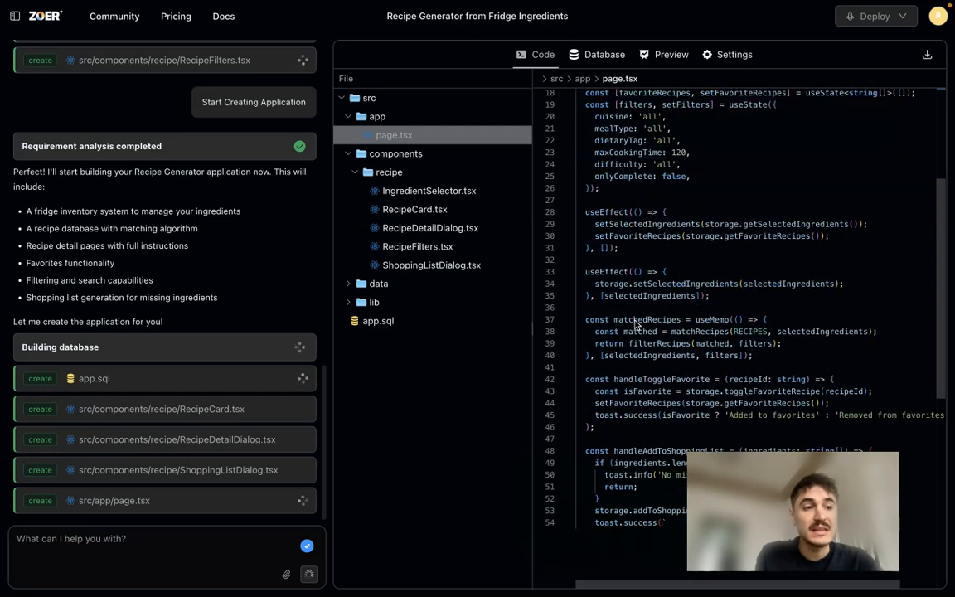
# Scroll through the generated page.tsx code and the ingredient seed data in app.sql
pyautogui.scroll(-3)
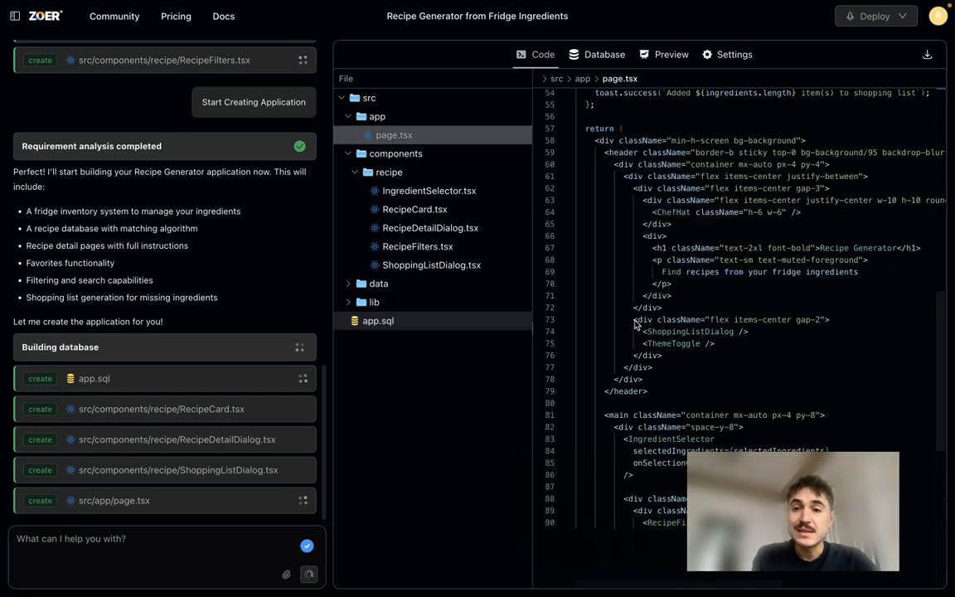
pyautogui.scroll(-3)
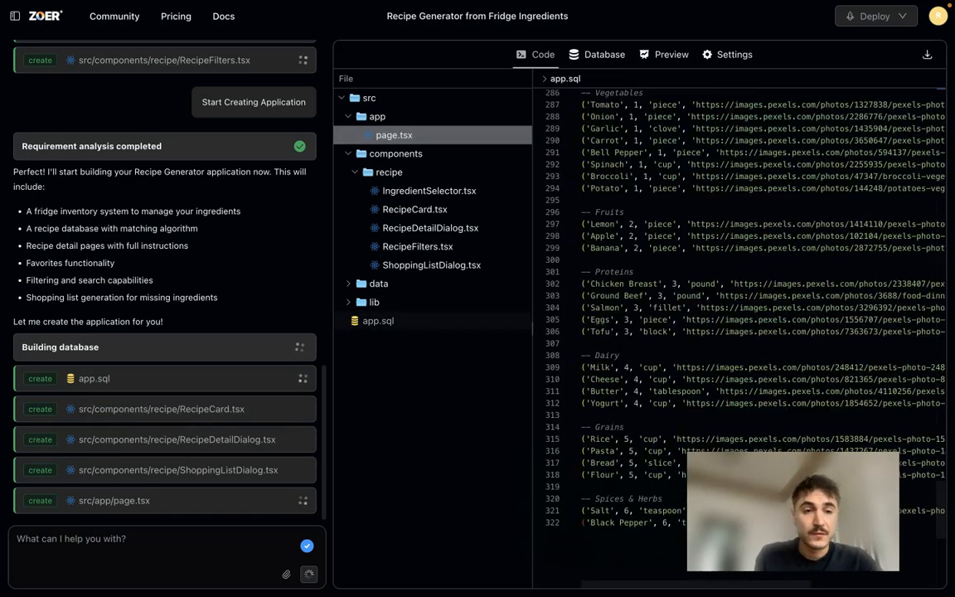
pyautogui.scroll(-3)
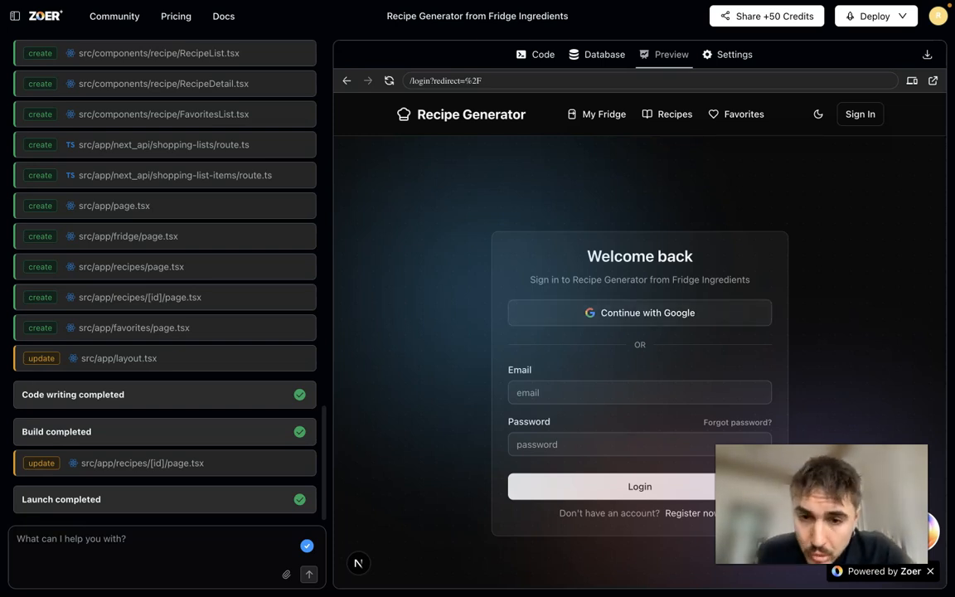
pyautogui.moveTo(590, 398)
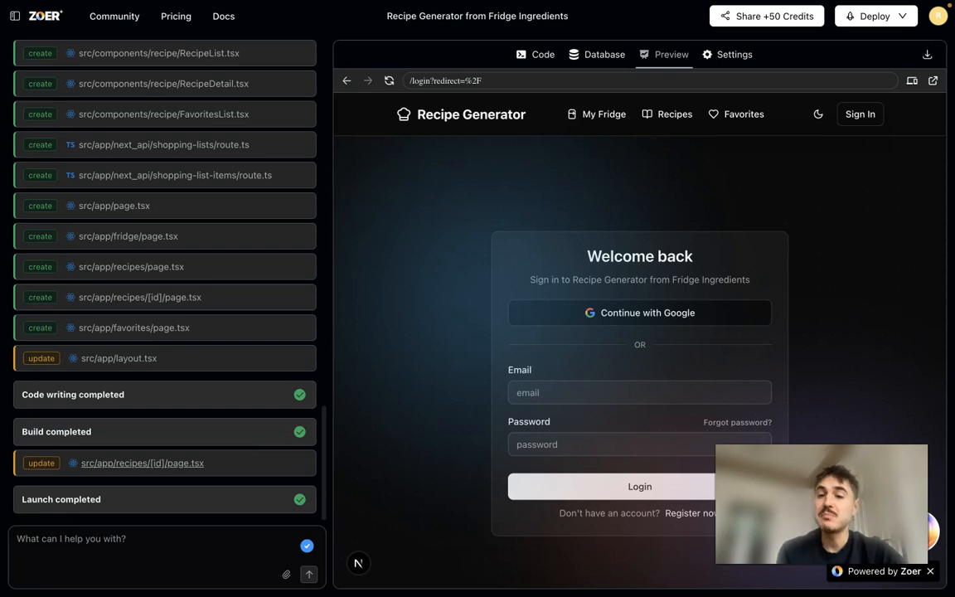
pyautogui.moveTo(660, 288)
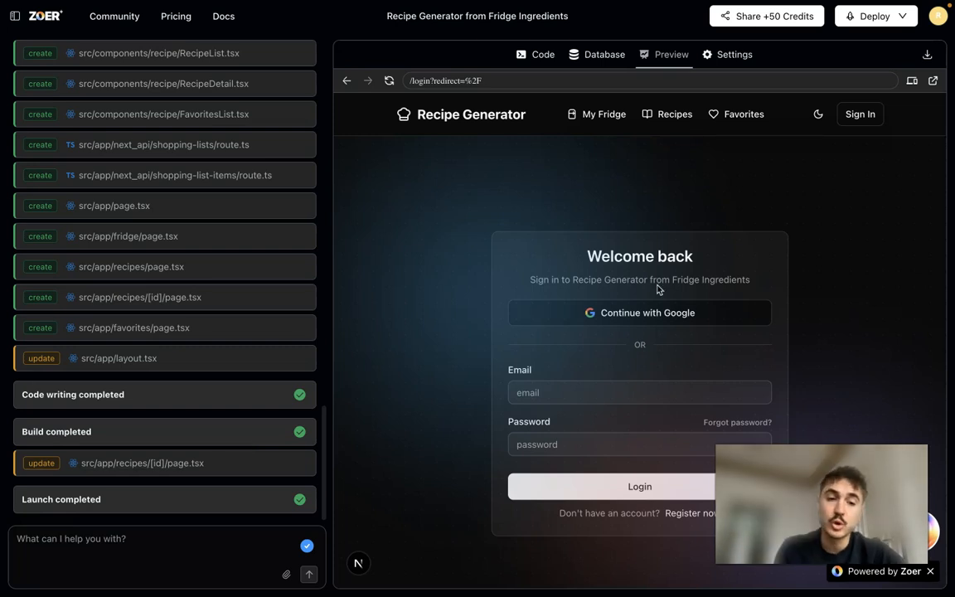
# Switch to the Database view showing the dietary_tags table with its eight seeded tags
pyautogui.click(604, 53)
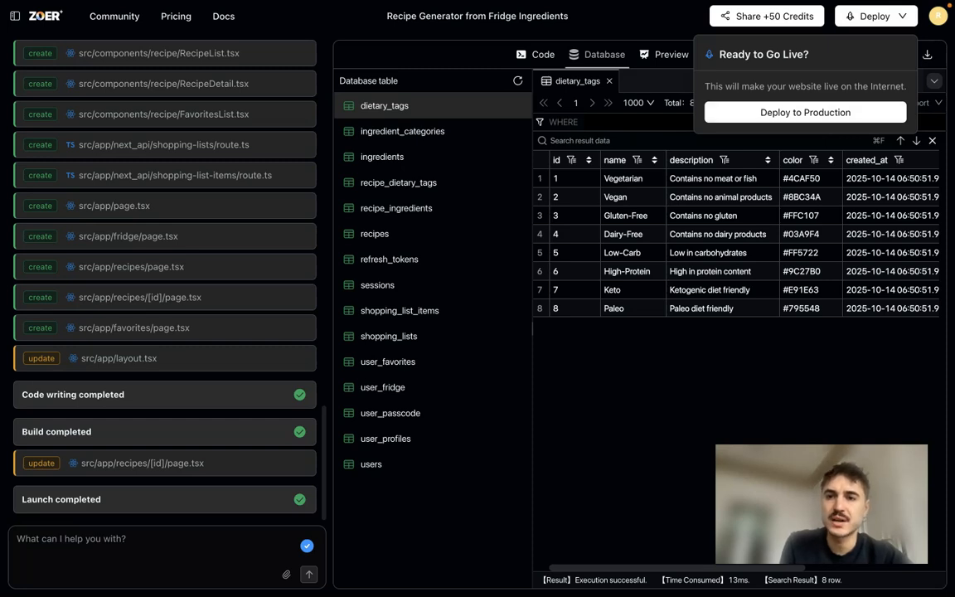
# Deploy the site to production and inspect the sessions table and another table meanwhile
pyautogui.click(804, 113)
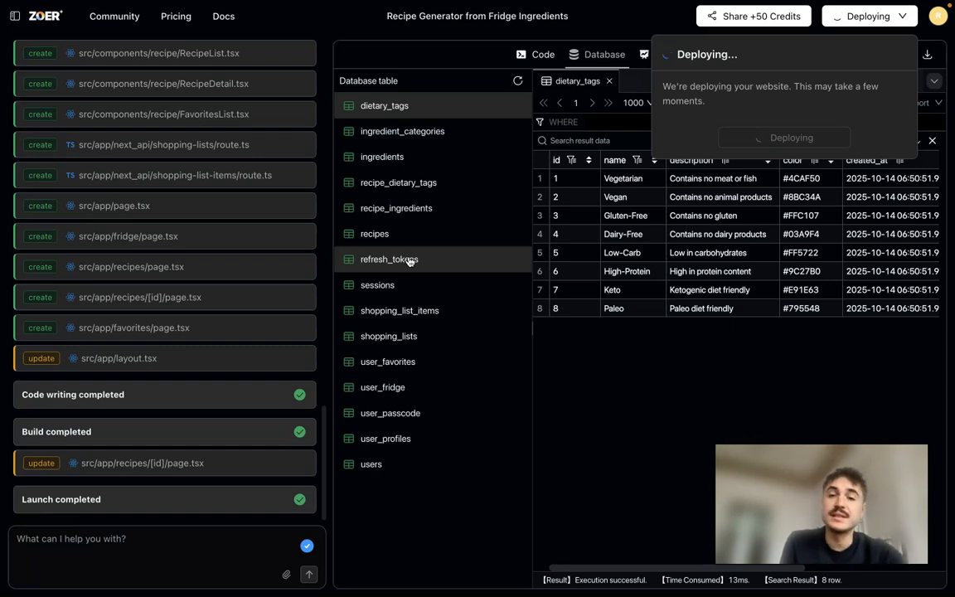
pyautogui.click(378, 285)
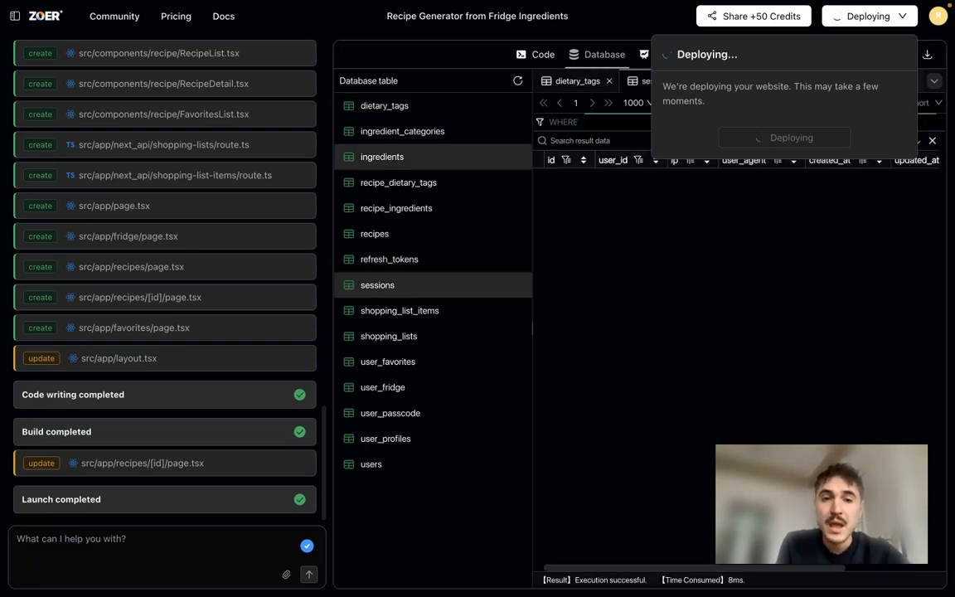
pyautogui.click(385, 106)
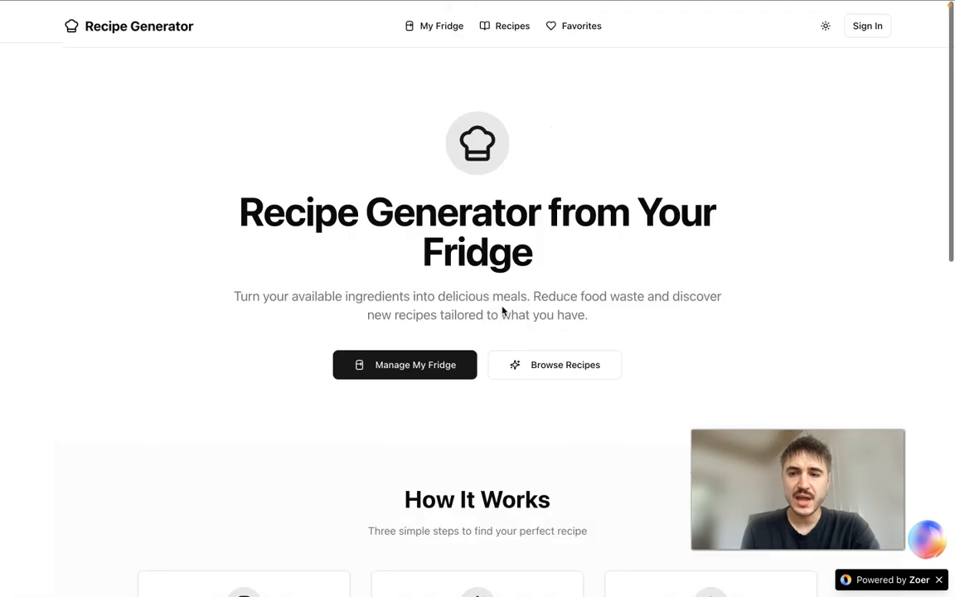
# Browse the live landing page and go to My Fridge listing Banana, Butter, Broccoli and Bread
pyautogui.scroll(-3)
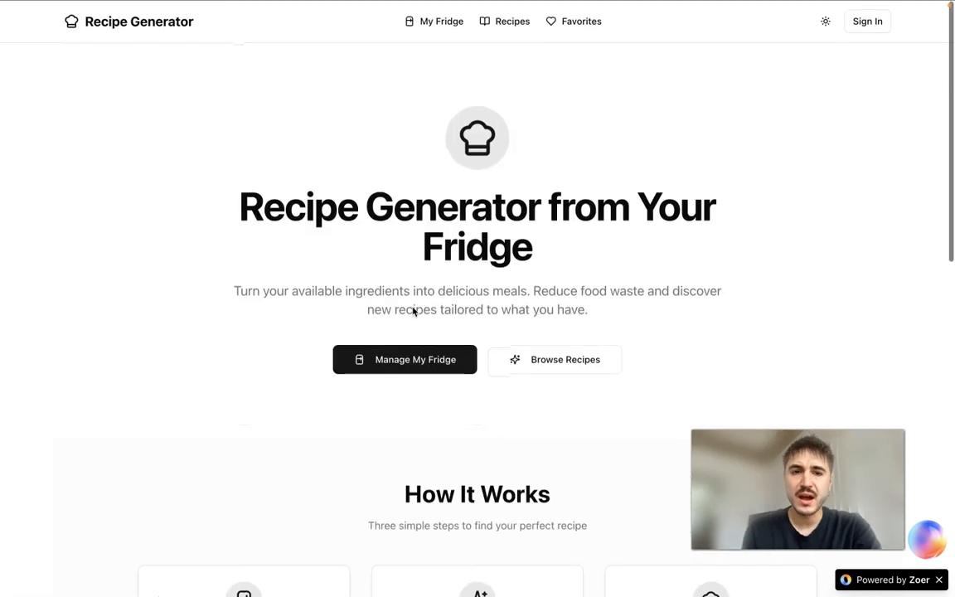
pyautogui.scroll(-3)
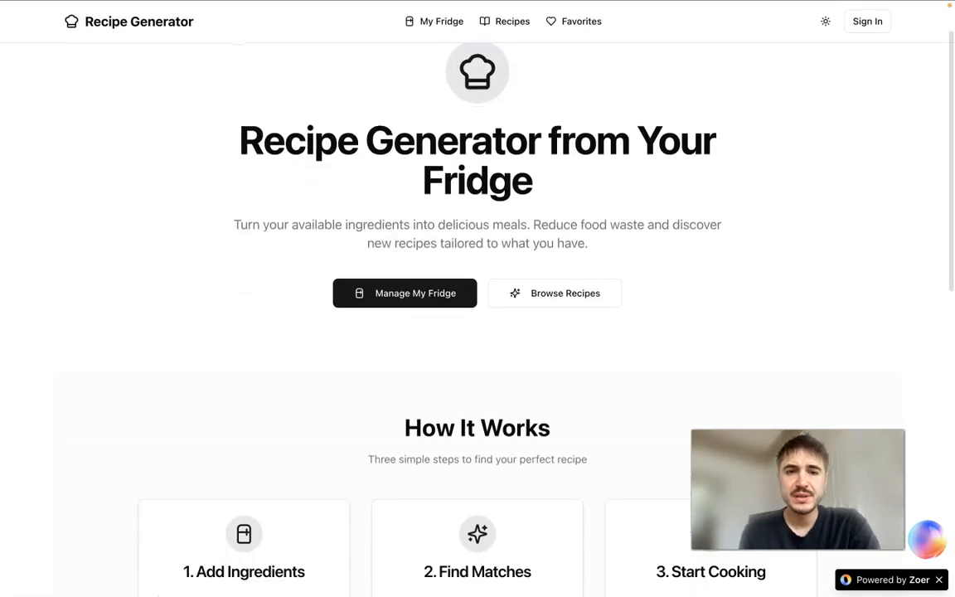
pyautogui.scroll(-3)
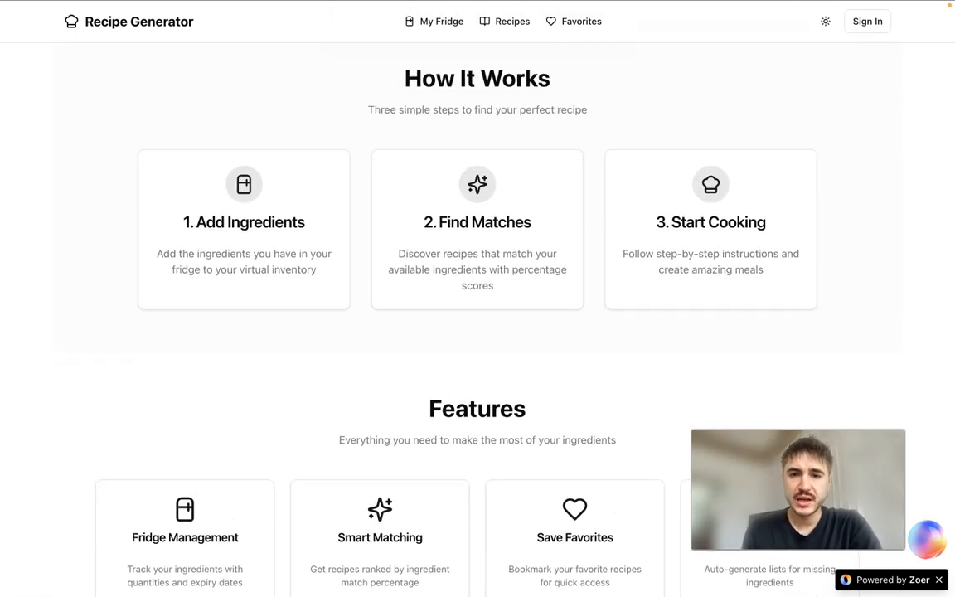
pyautogui.scroll(-3)
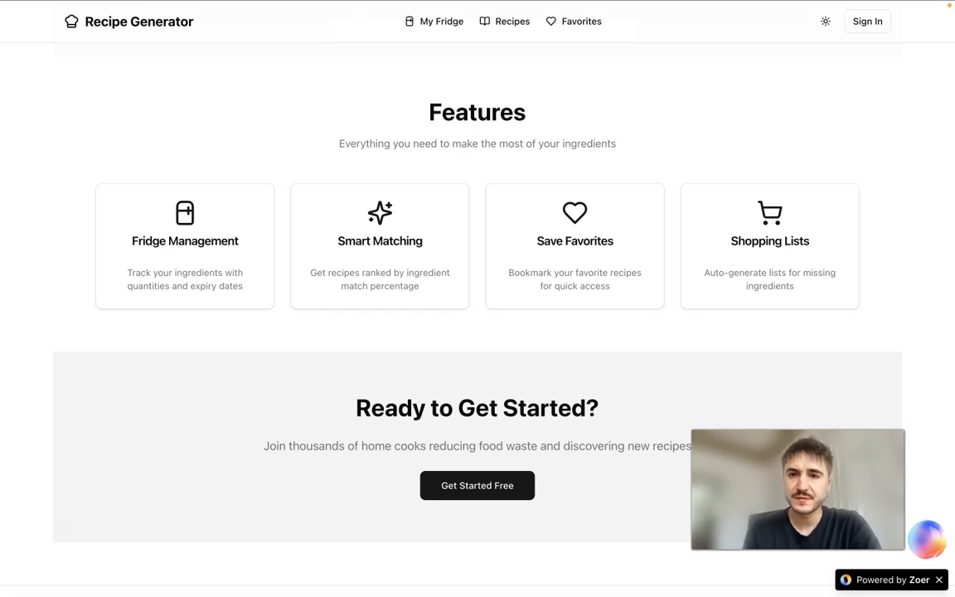
pyautogui.scroll(3)
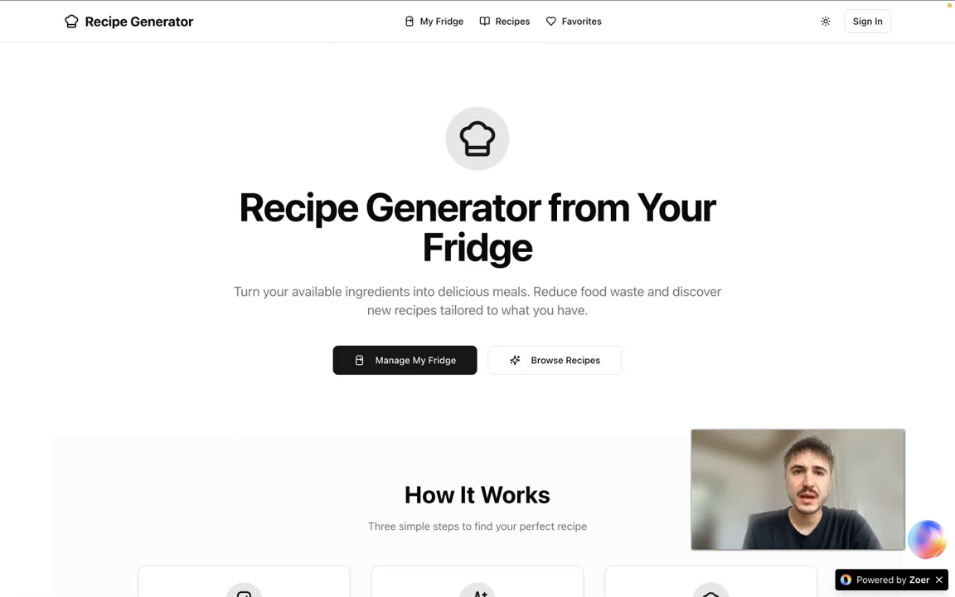
pyautogui.click(404, 359)
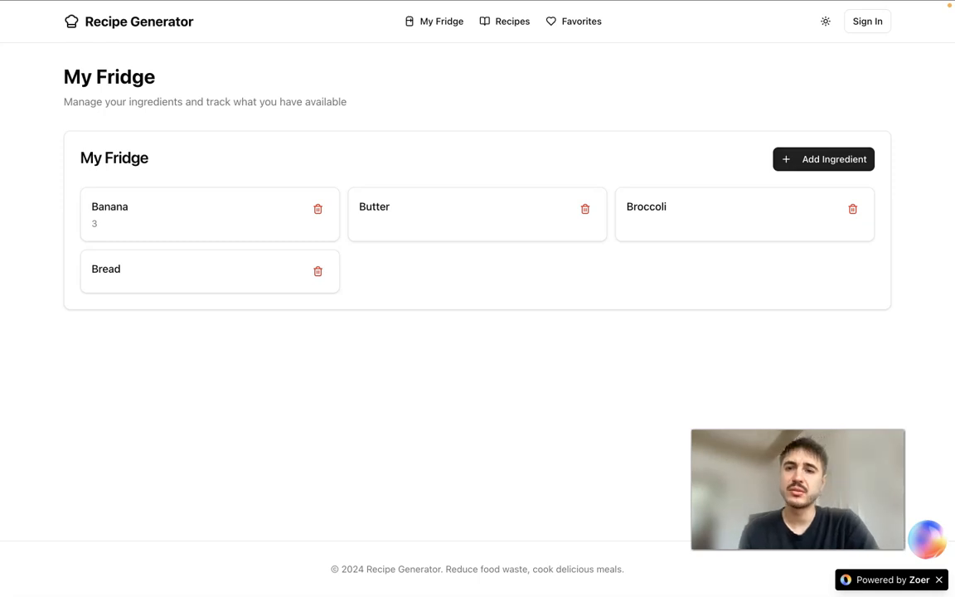
# Add Basil to the fridge ingredients and move on to the Discover Recipes page
pyautogui.click(822, 160)
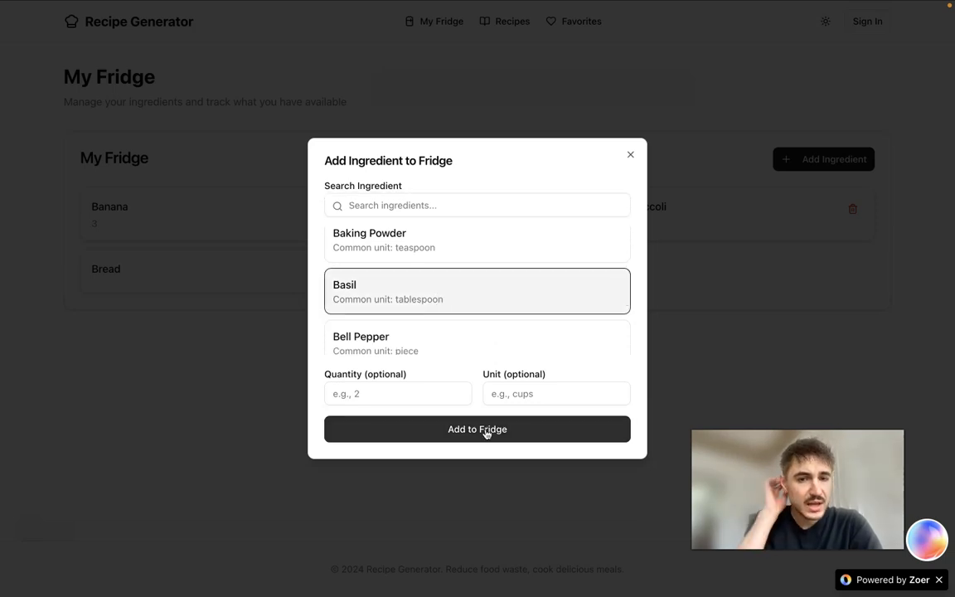
pyautogui.click(478, 428)
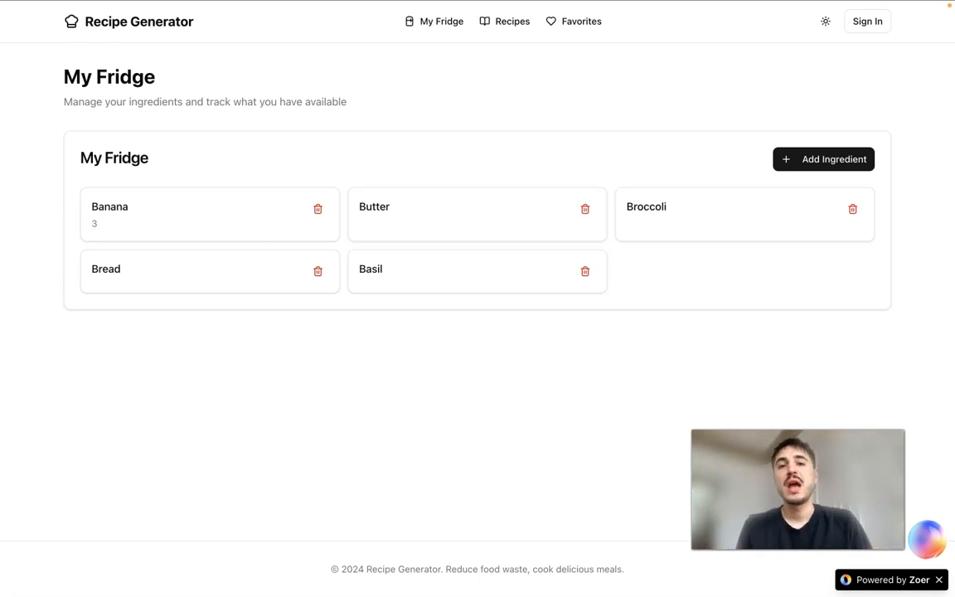
pyautogui.click(504, 20)
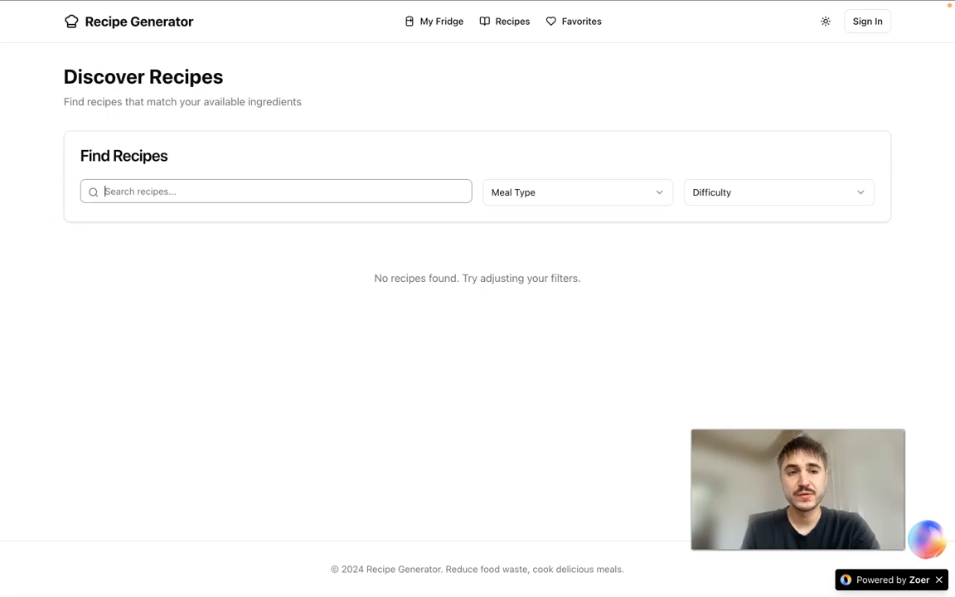
# Filter recipes to Medium difficulty, search 'omlet' with no matches, then go to My Favorites
pyautogui.click(577, 193)
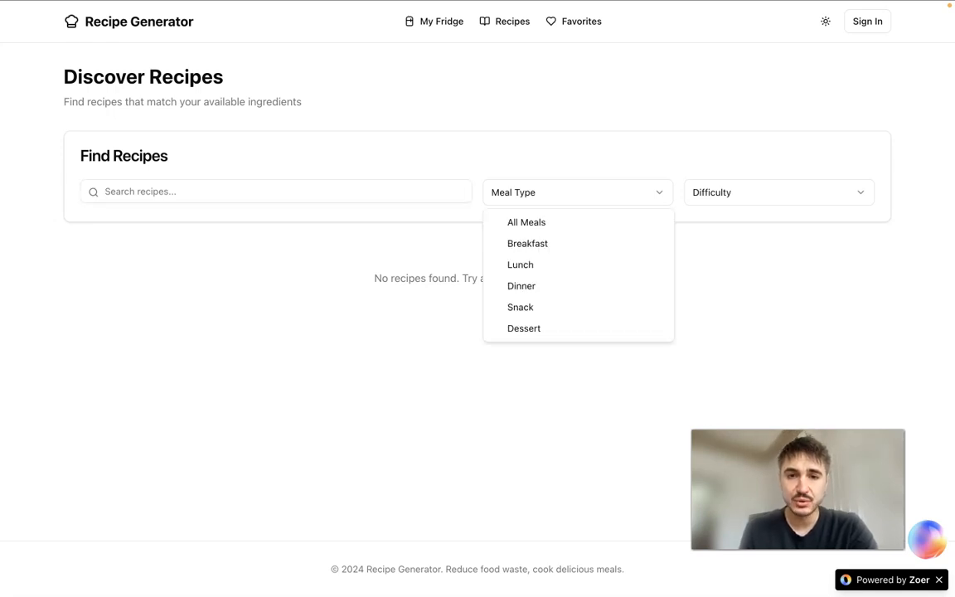
pyautogui.click(577, 192)
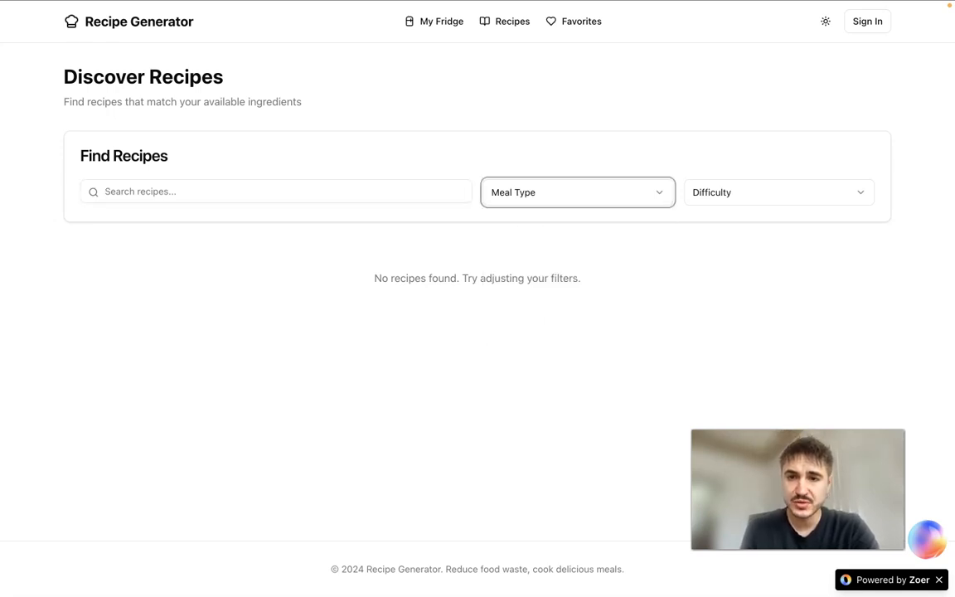
pyautogui.click(778, 192)
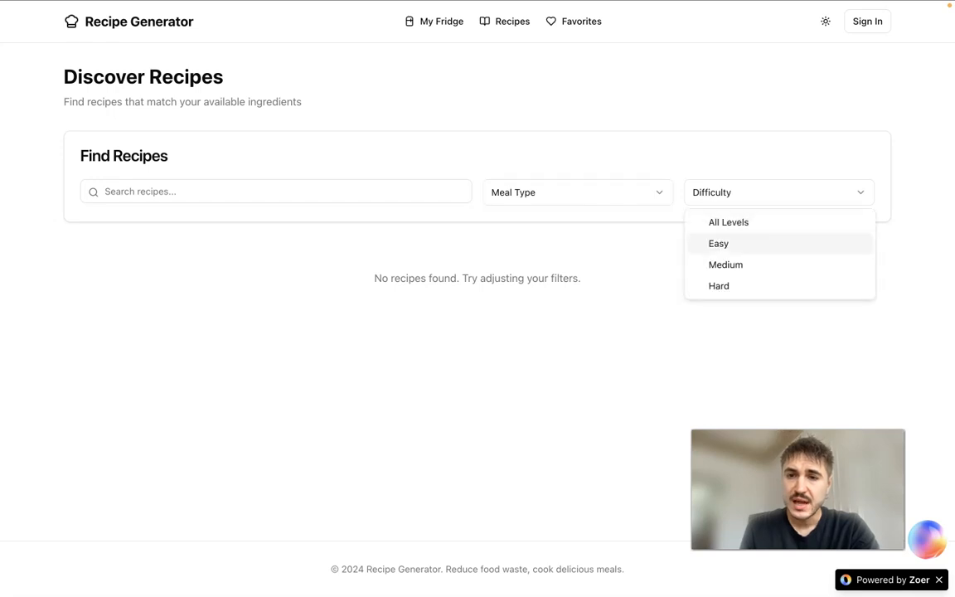
pyautogui.click(726, 265)
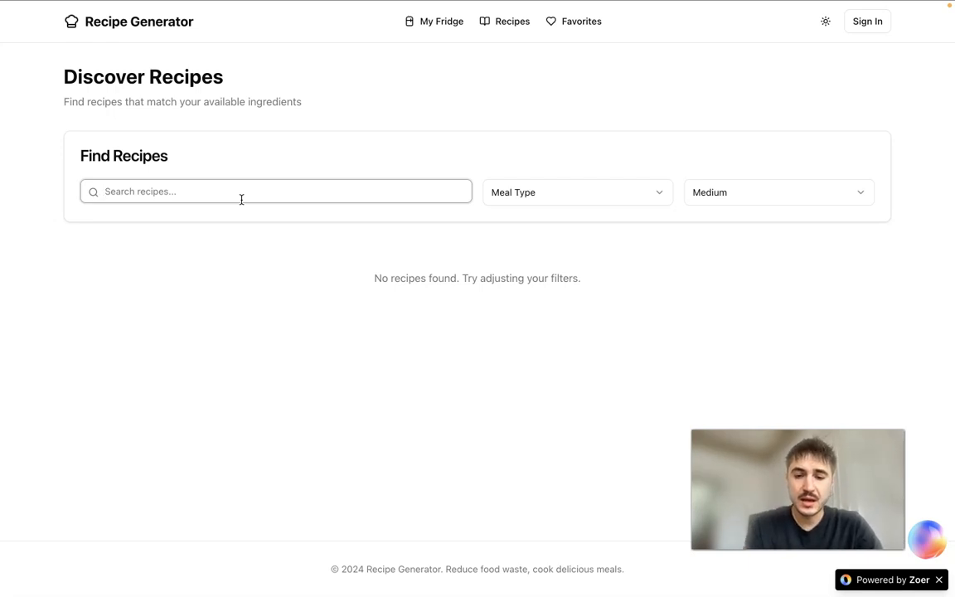
pyautogui.write('omlet')
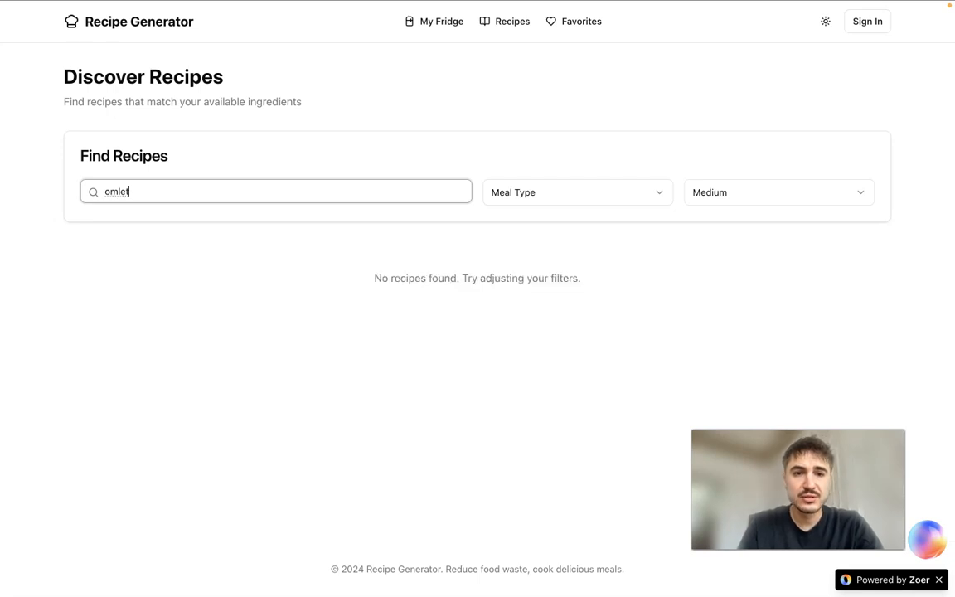
pyautogui.click(276, 191)
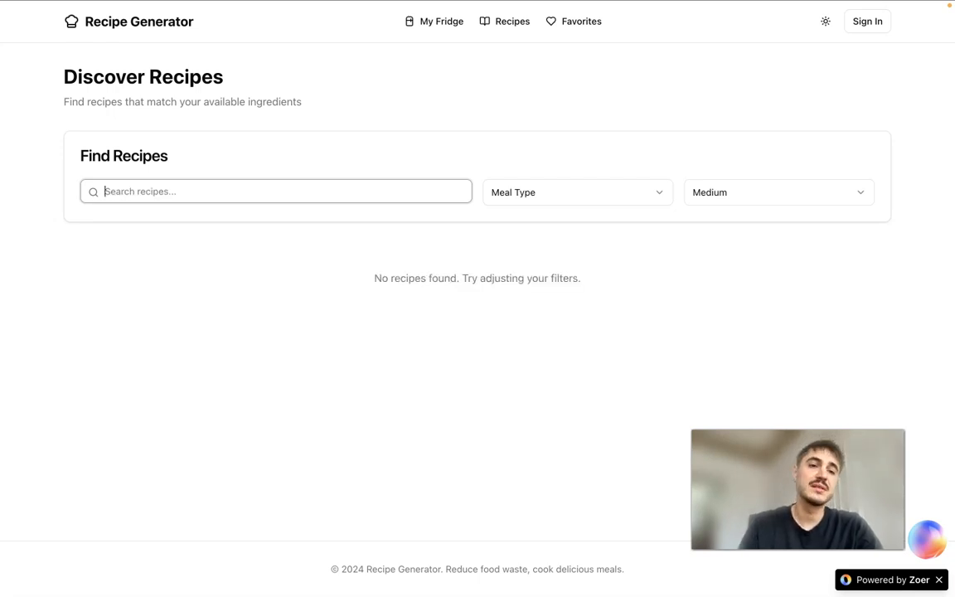
pyautogui.moveTo(212, 352)
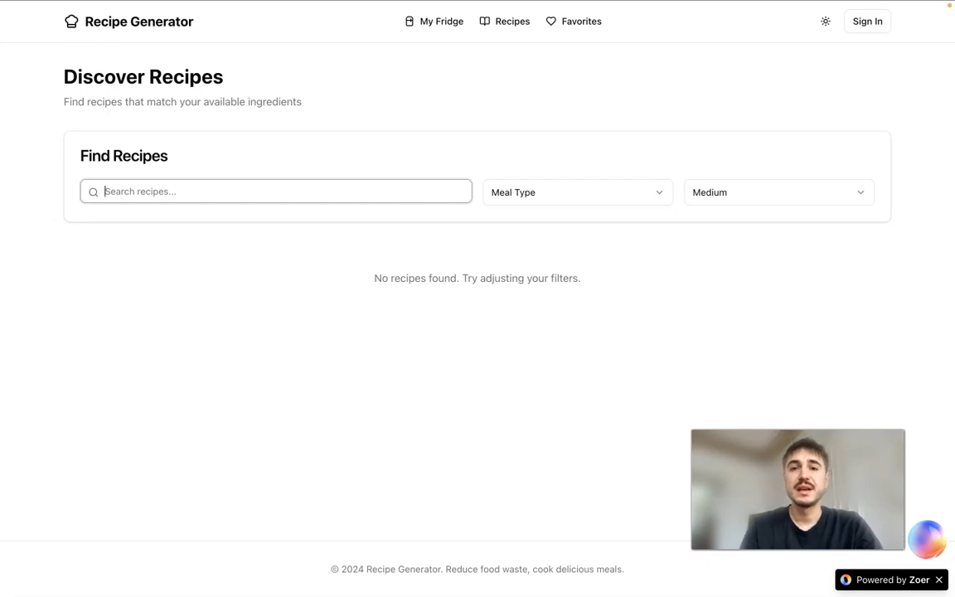
pyautogui.click(580, 20)
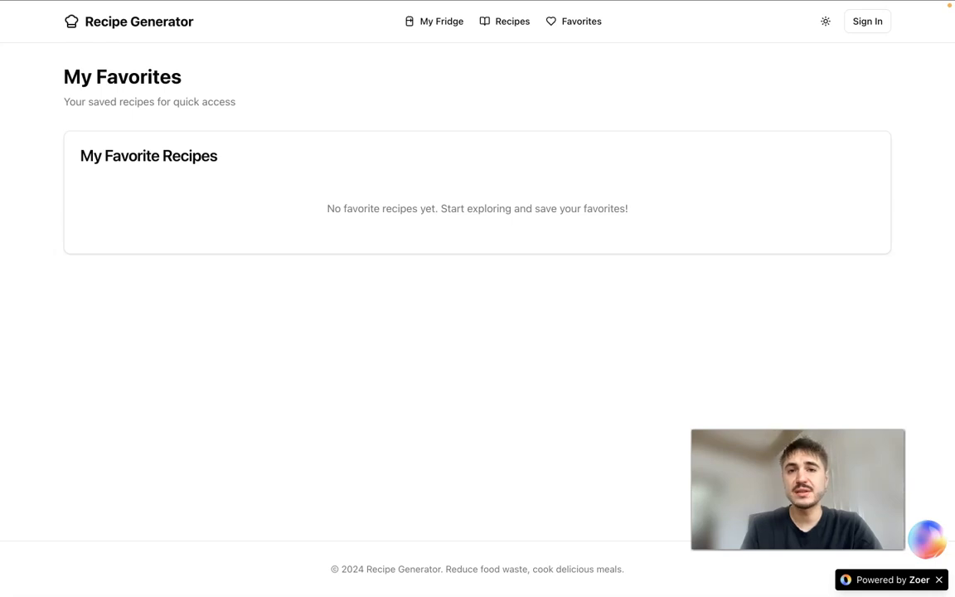
pyautogui.moveTo(435, 20)
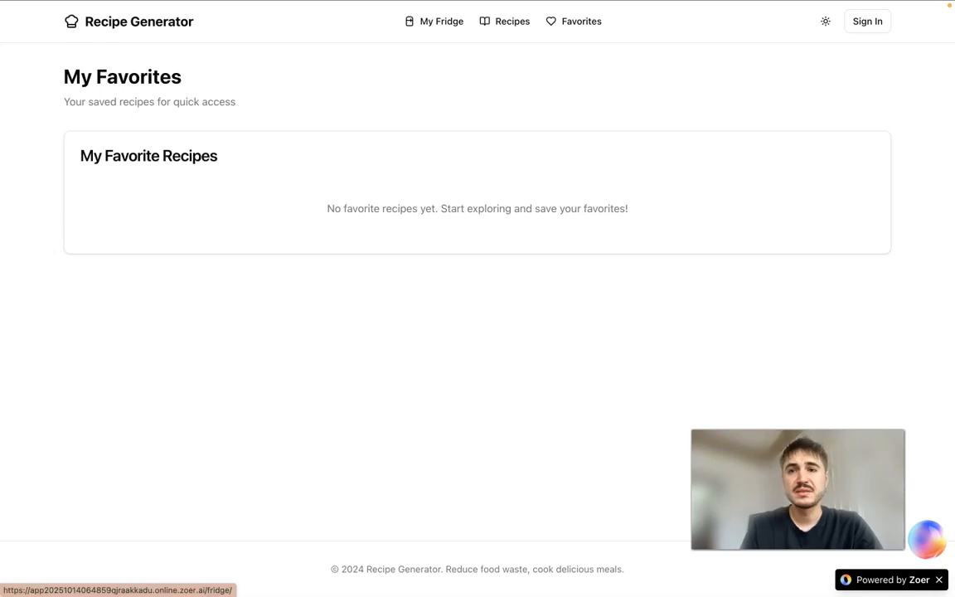
# Return from the empty Favorites page to the recipe app's home page via the logo
pyautogui.click(434, 20)
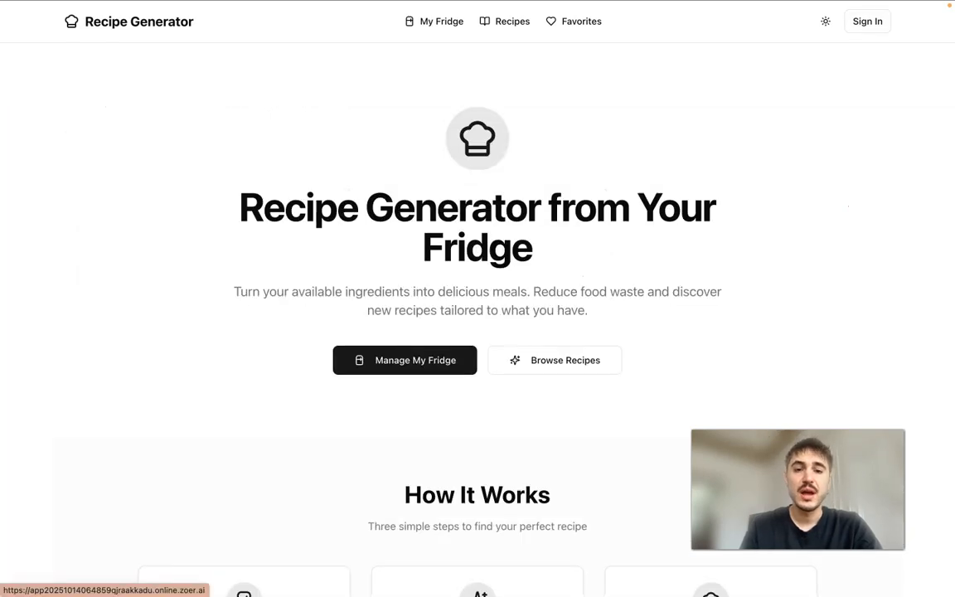
pyautogui.scroll(-3)
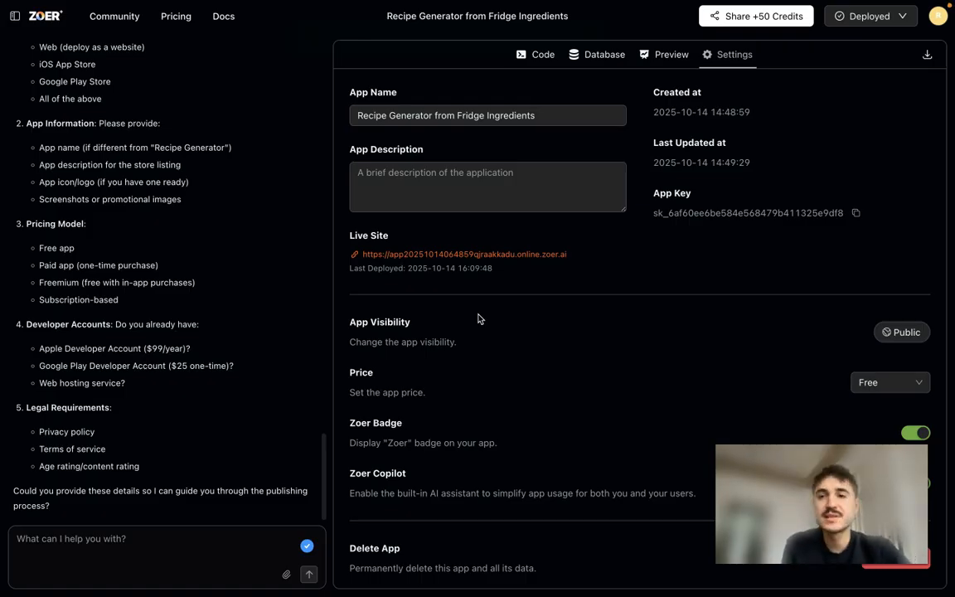
pyautogui.moveTo(401, 356)
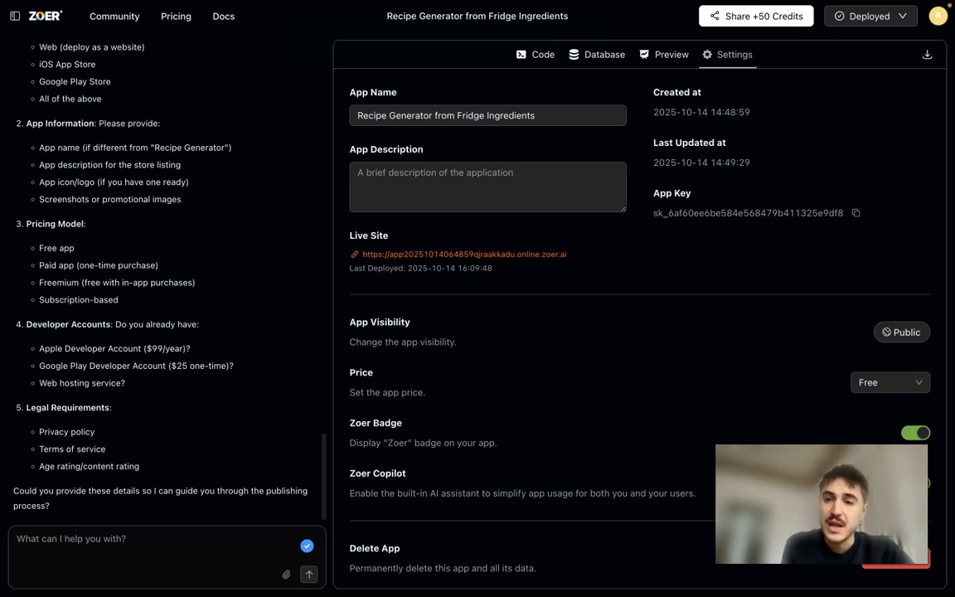
# Show the app's Price options in Settings, ranging from Free to $200 with Free still set
pyautogui.click(901, 331)
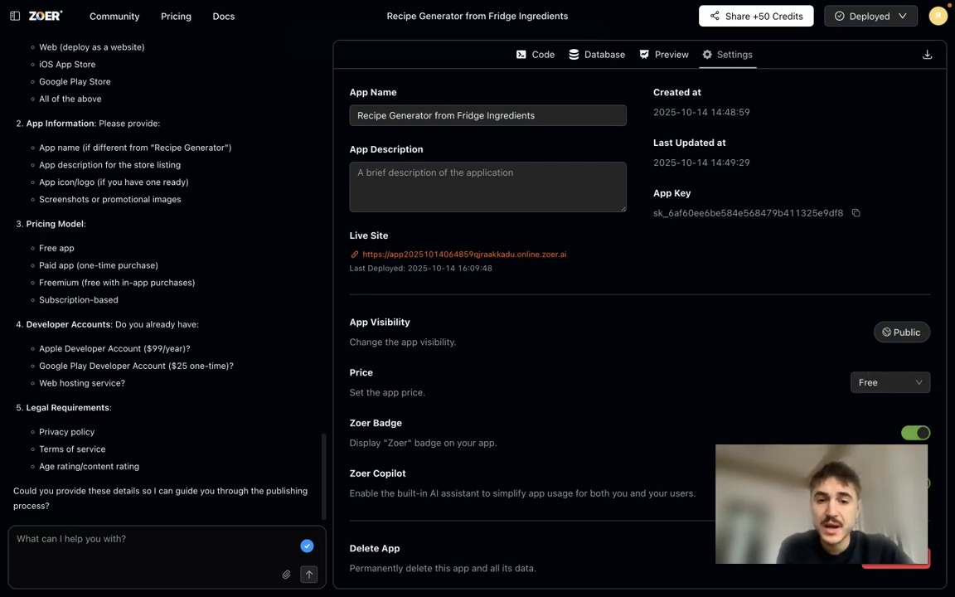
pyautogui.click(889, 381)
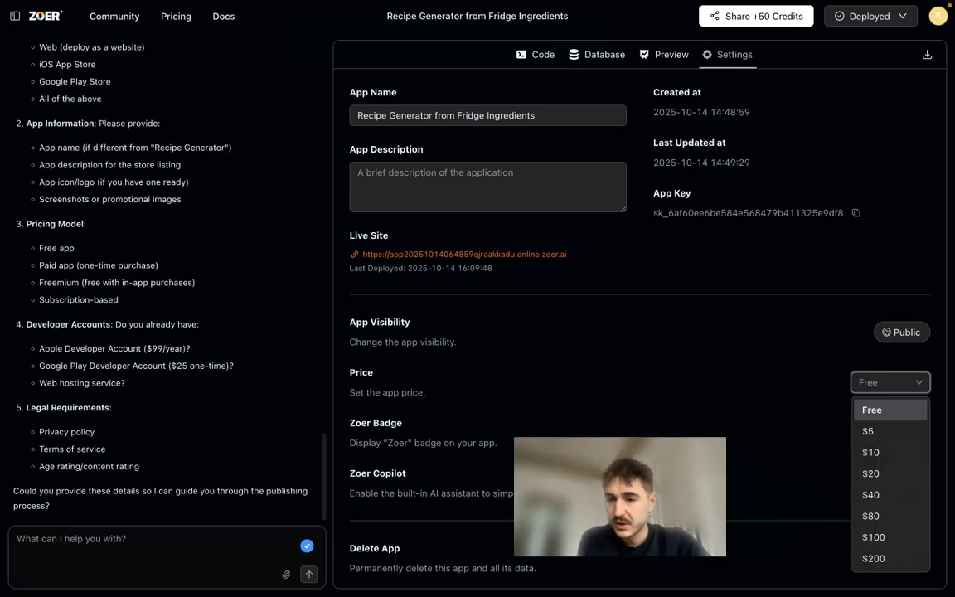
pyautogui.click(870, 494)
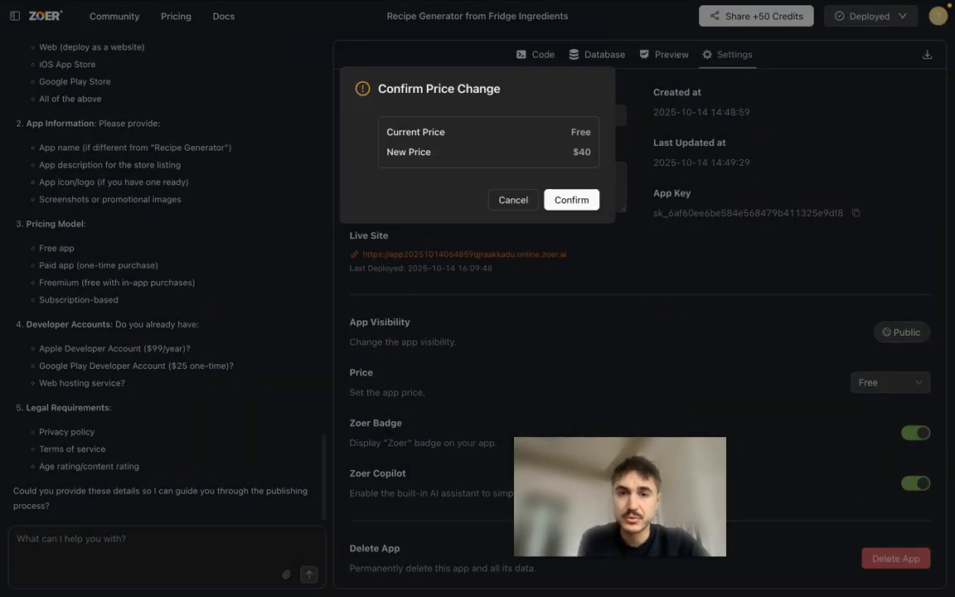
pyautogui.click(554, 199)
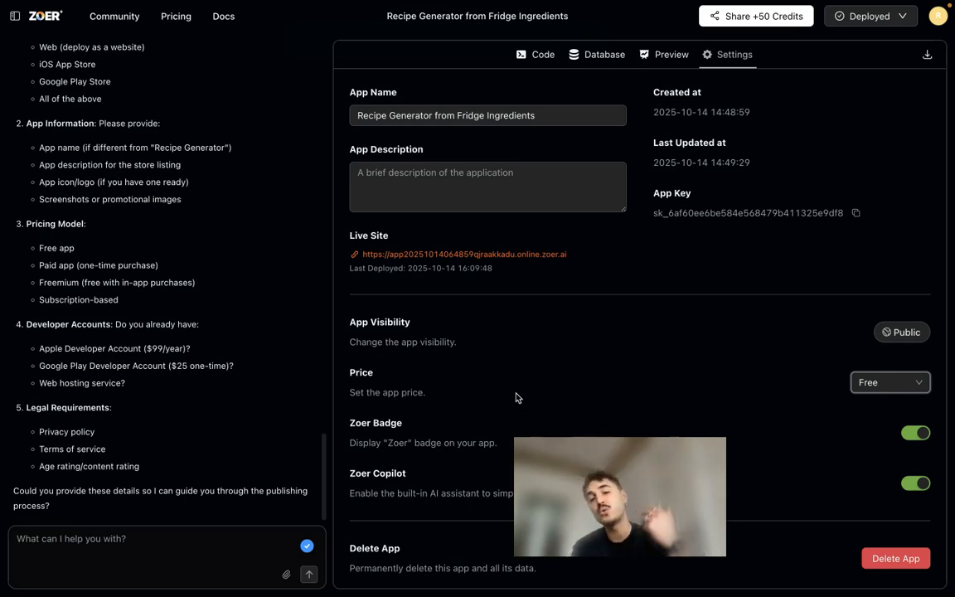
pyautogui.moveTo(599, 391)
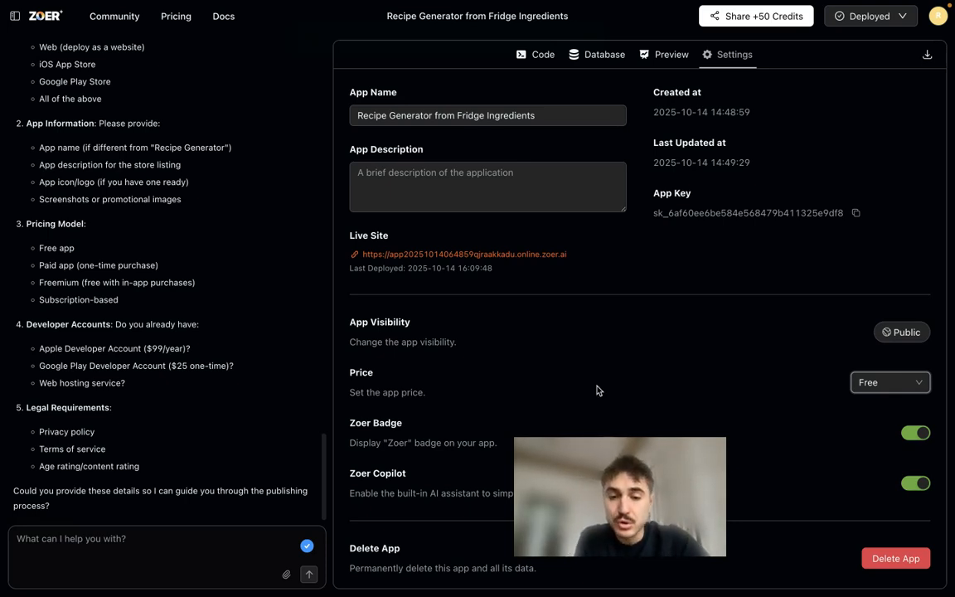
pyautogui.click(938, 17)
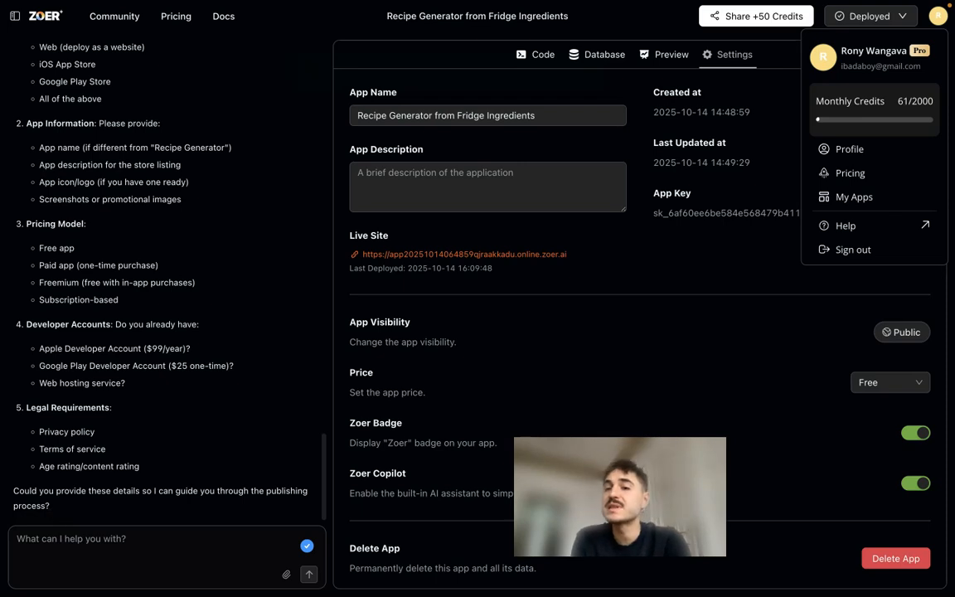
# View My Apps listing both Recipe Generator apps as Free, then check the empty sales history
pyautogui.click(854, 196)
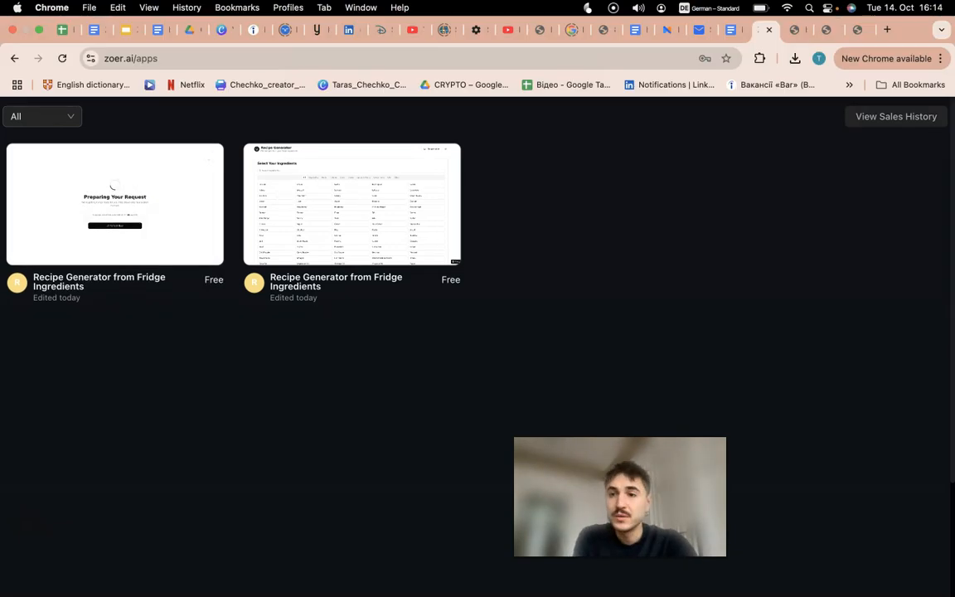
pyautogui.click(895, 116)
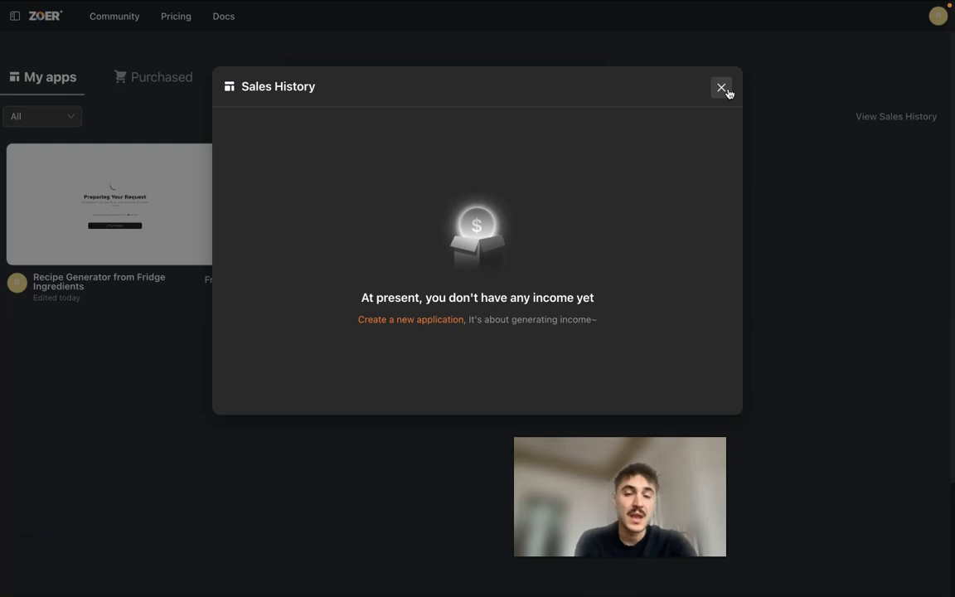
pyautogui.moveTo(405, 471)
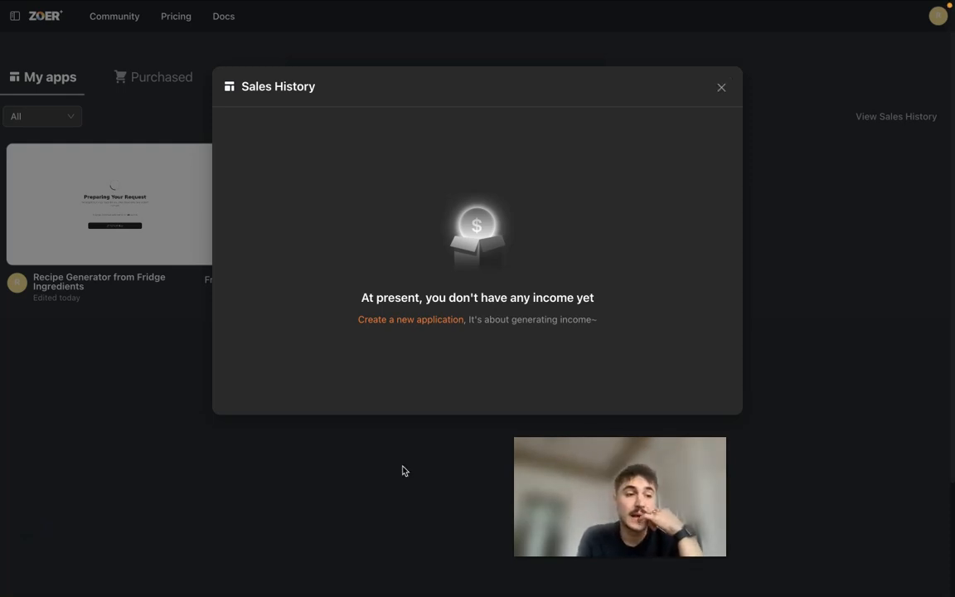
pyautogui.moveTo(384, 479)
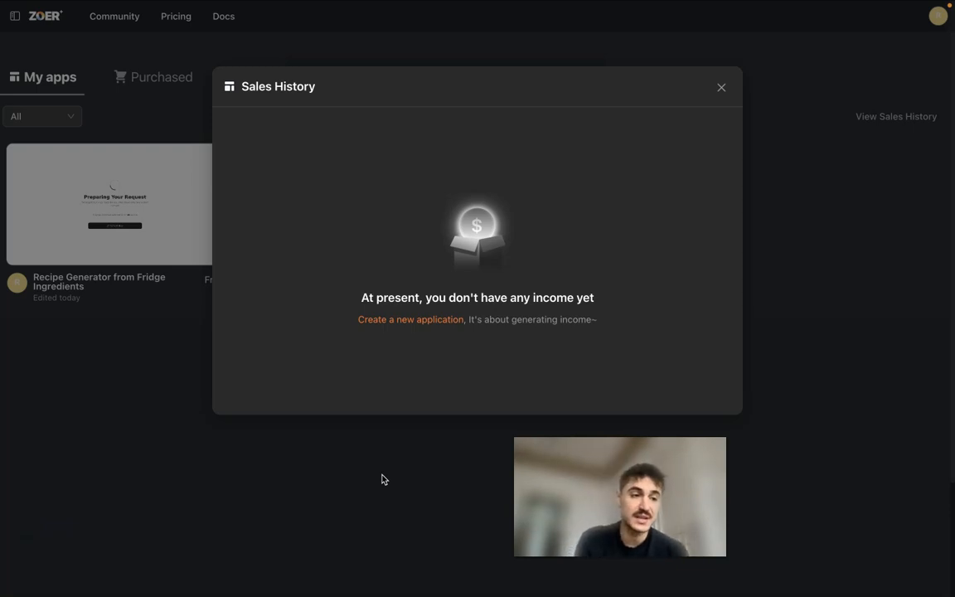
pyautogui.moveTo(302, 486)
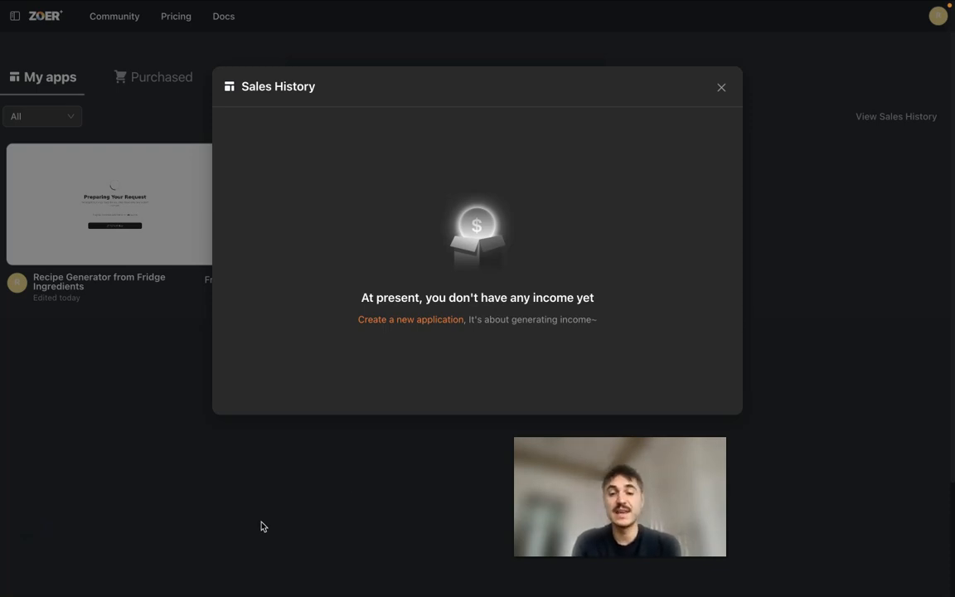
pyautogui.moveTo(31, 534)
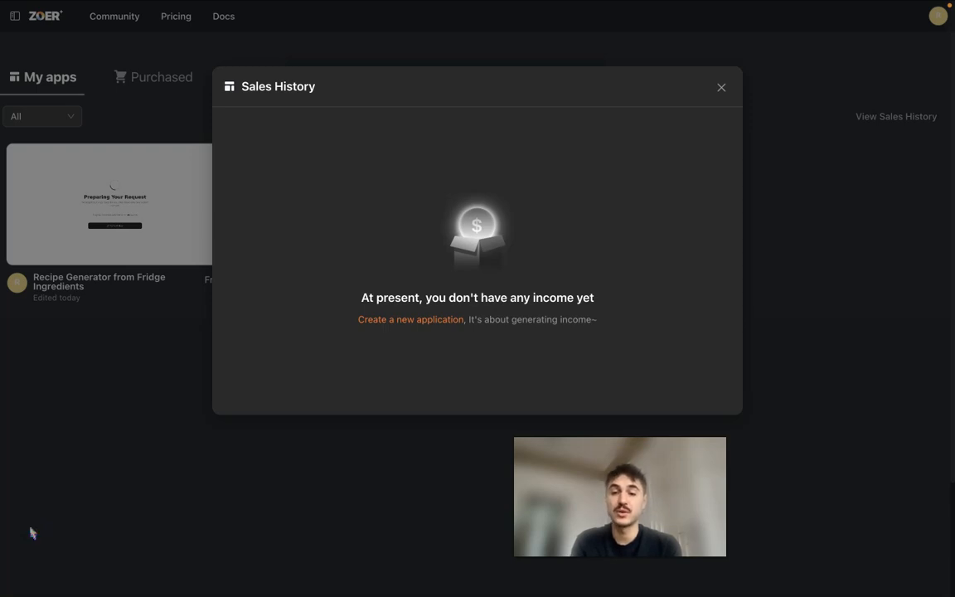